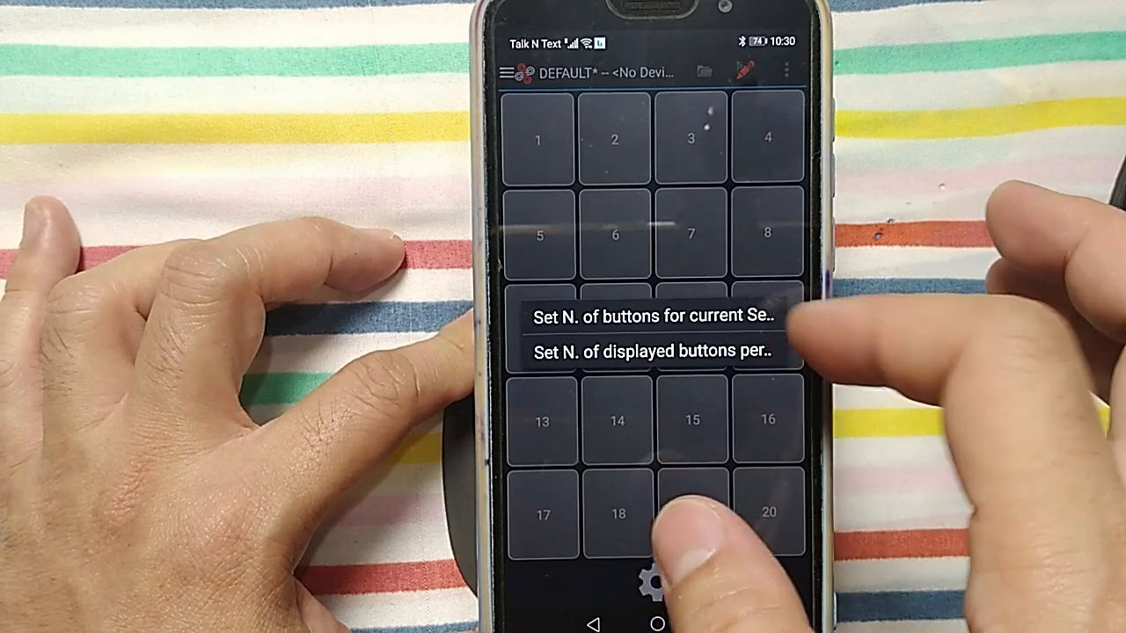
# Set 20 displayed buttons per page and flip between the 1–20 and 21–40 pages
pyautogui.click(659, 316)
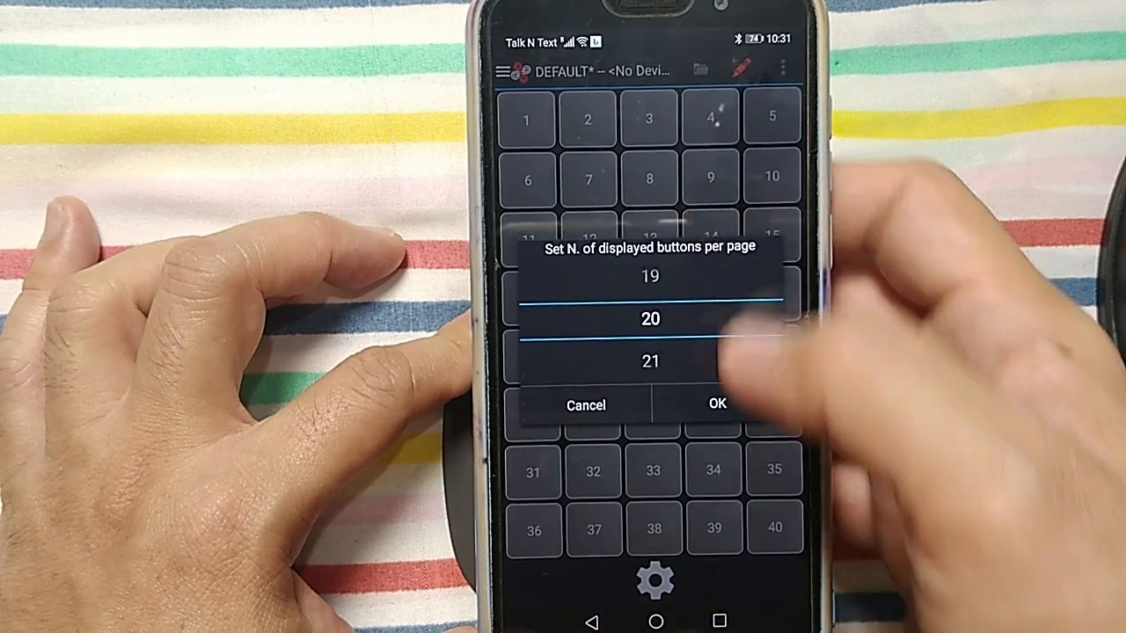
pyautogui.click(714, 403)
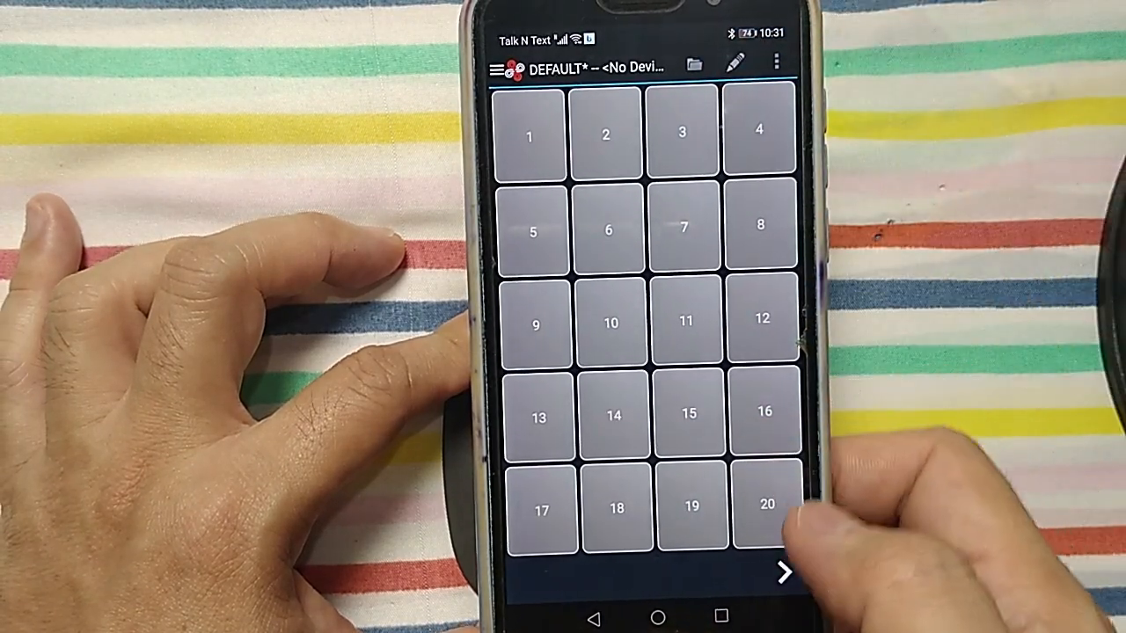
pyautogui.click(785, 574)
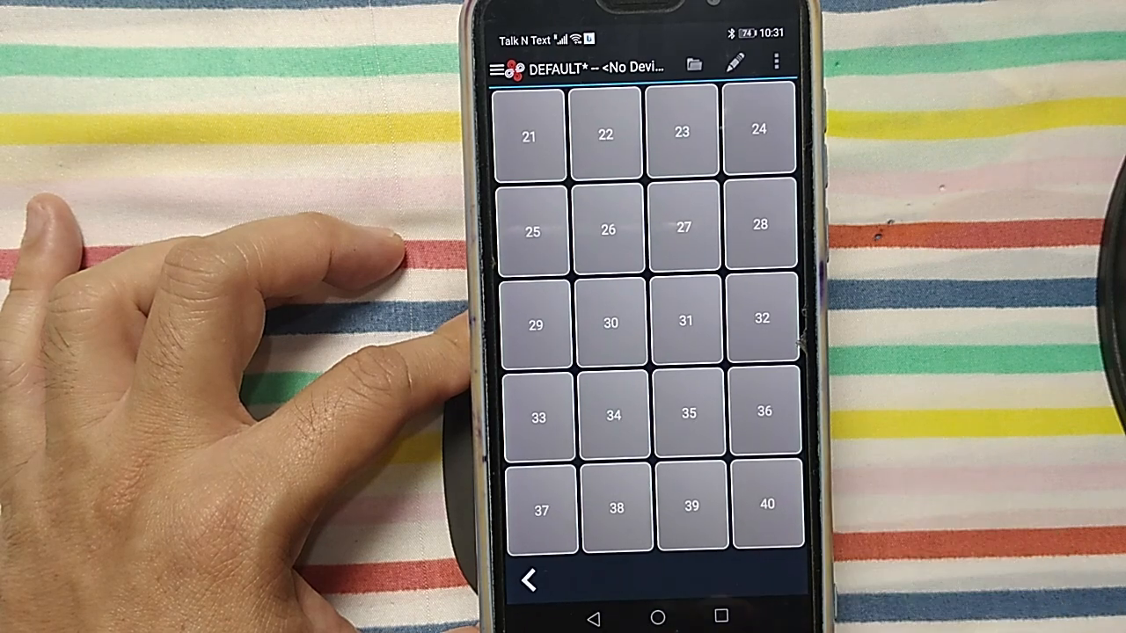
pyautogui.click(530, 578)
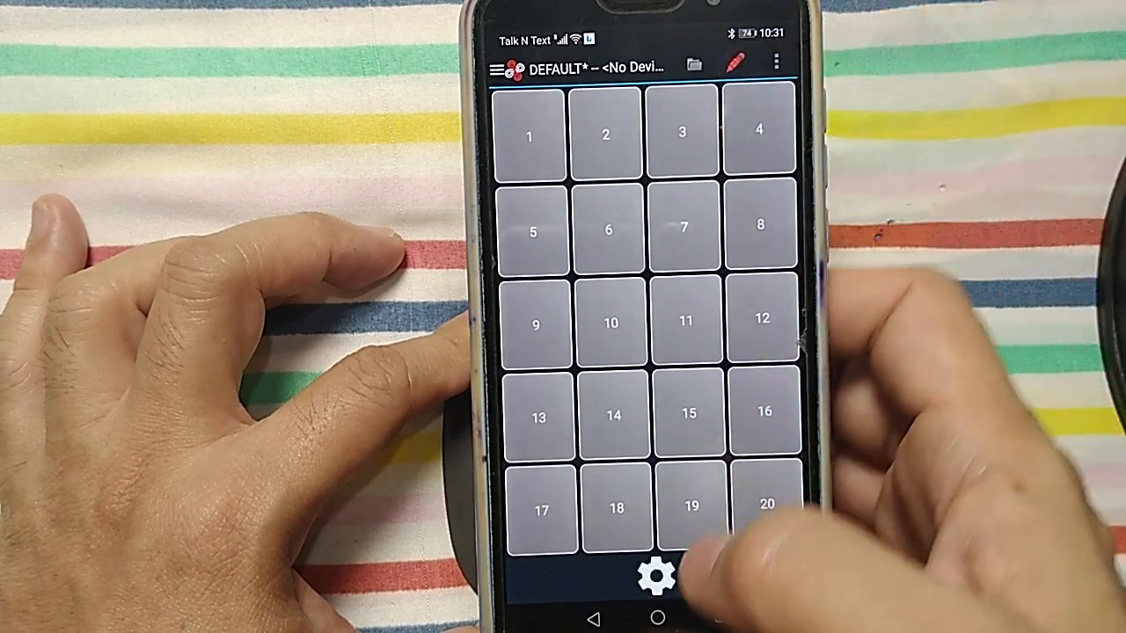
# Try 10 buttons per page, page through, then settle on 15 buttons per page
pyautogui.click(658, 577)
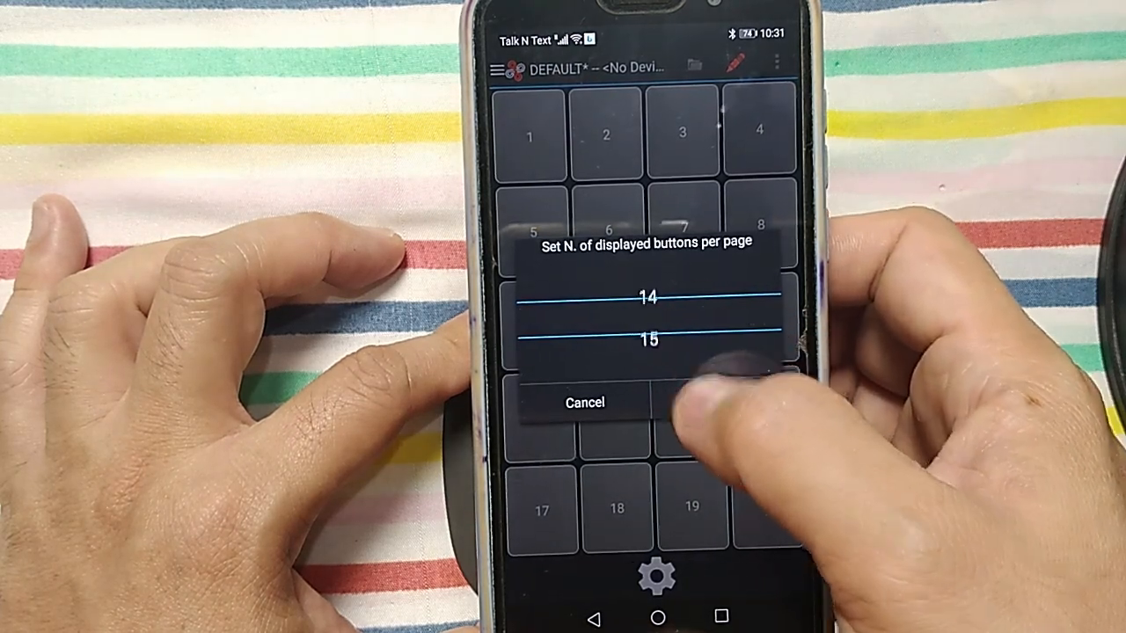
pyautogui.scroll(-3)
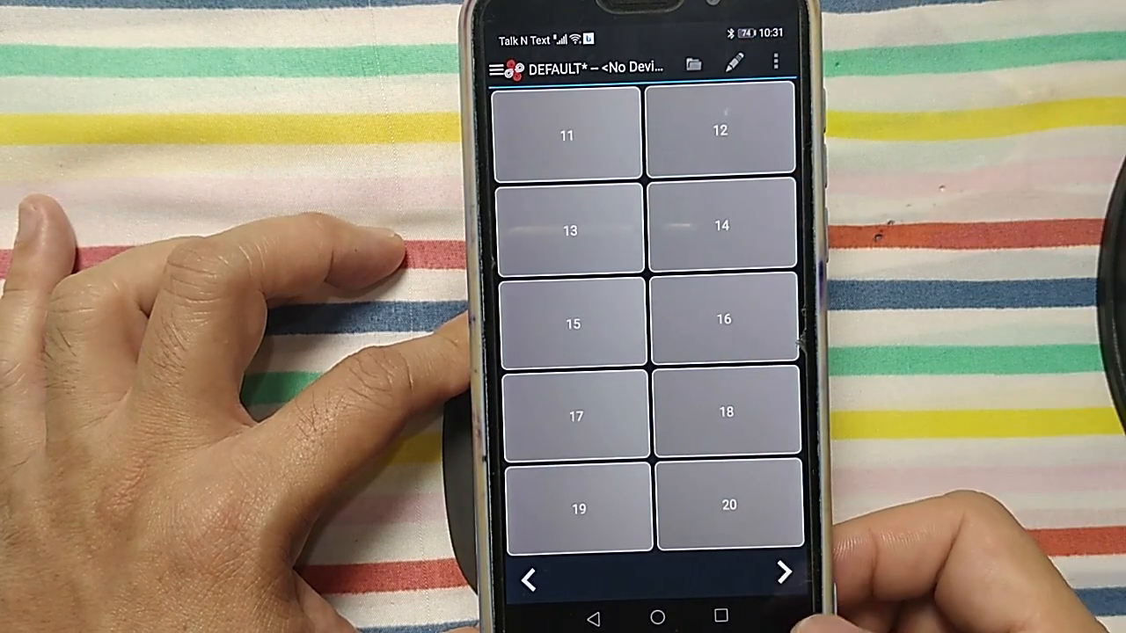
pyautogui.click(785, 577)
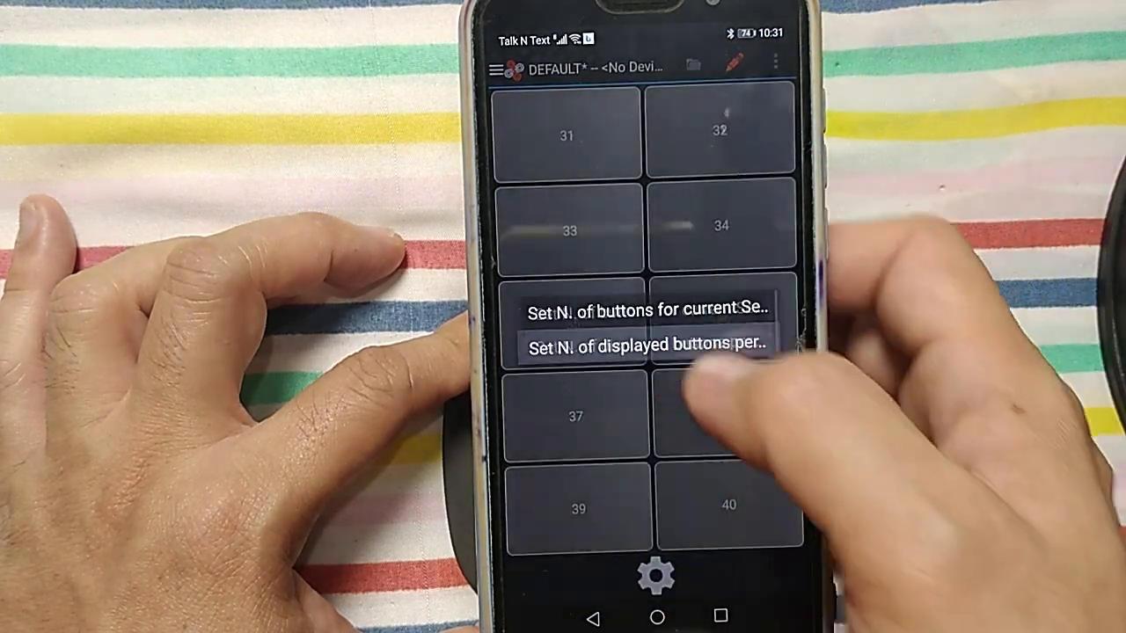
pyautogui.click(652, 343)
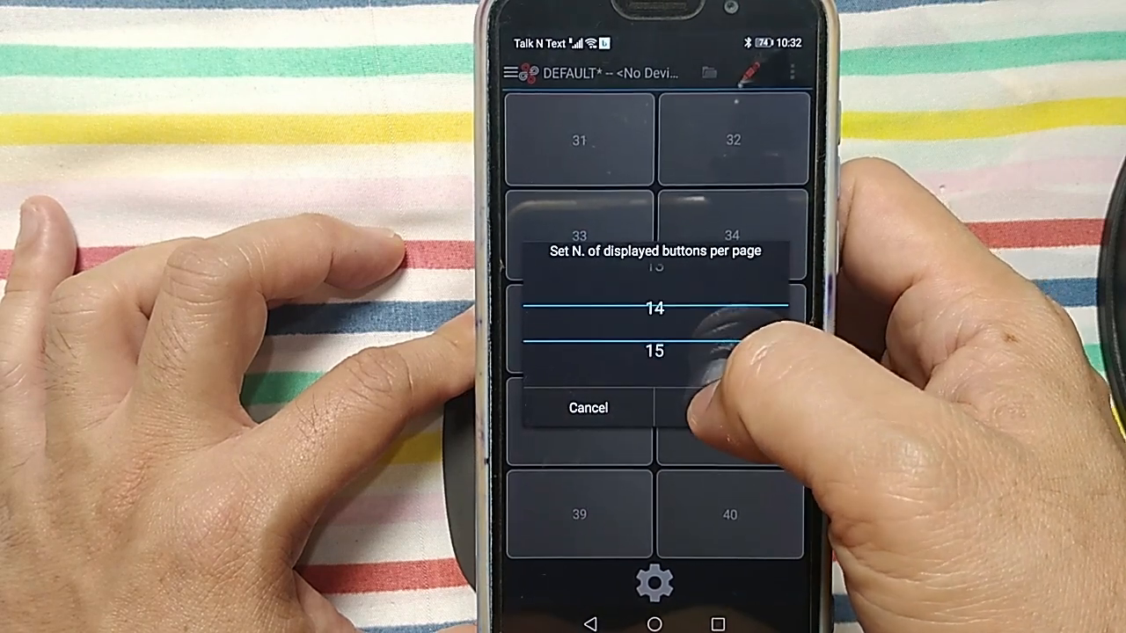
pyautogui.click(658, 308)
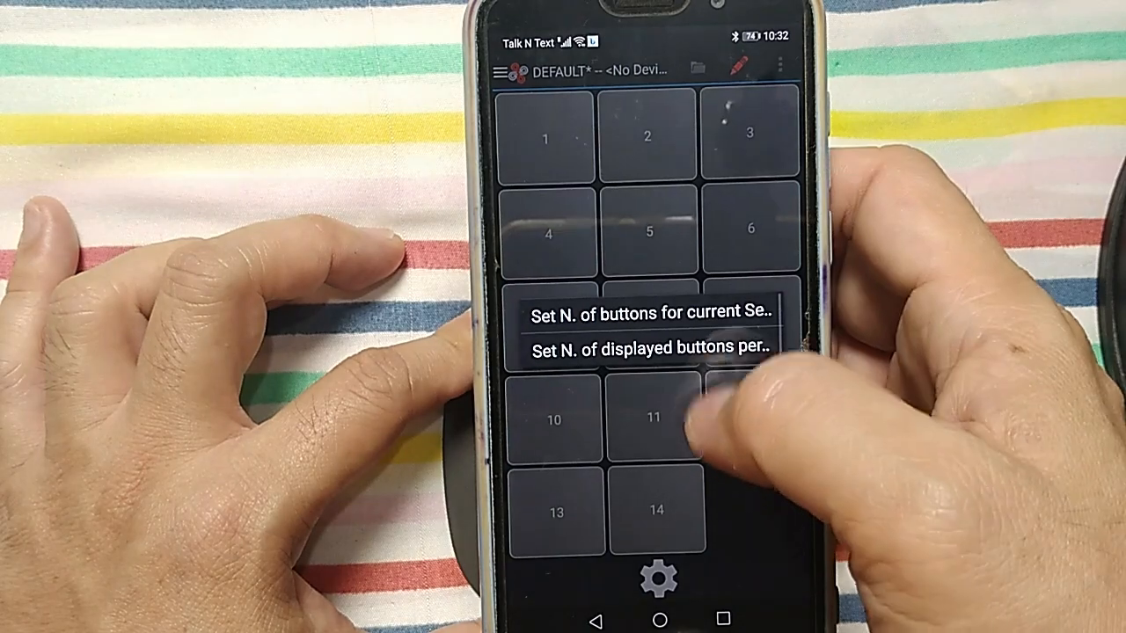
# Confirm the setup keeps 40 buttons in total and return to the 15-button grid
pyautogui.click(657, 350)
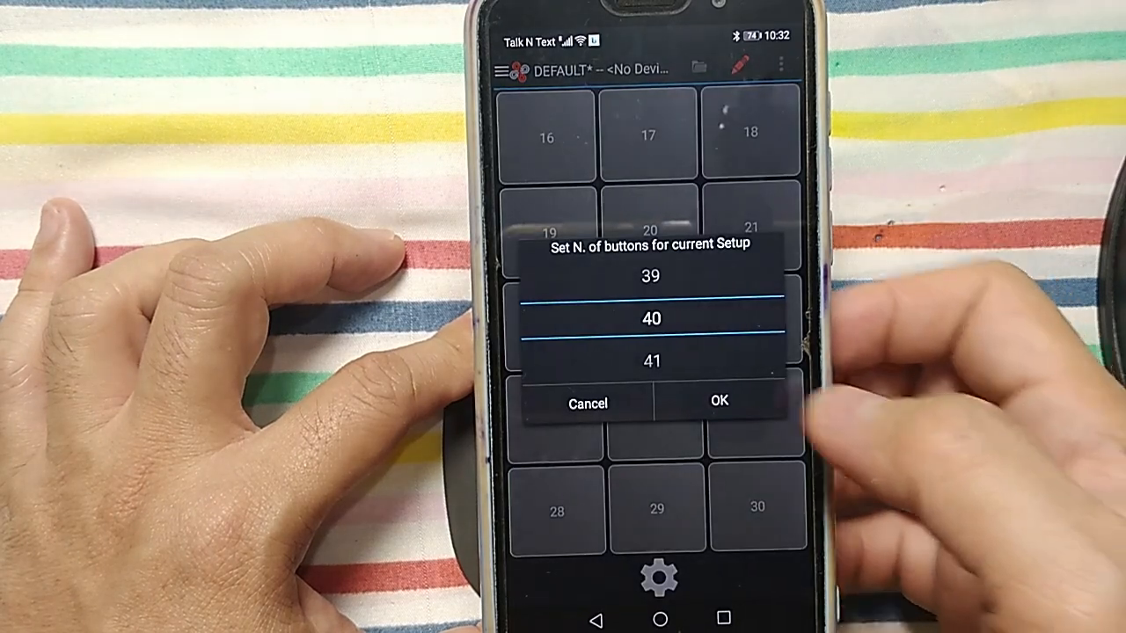
pyautogui.click(716, 401)
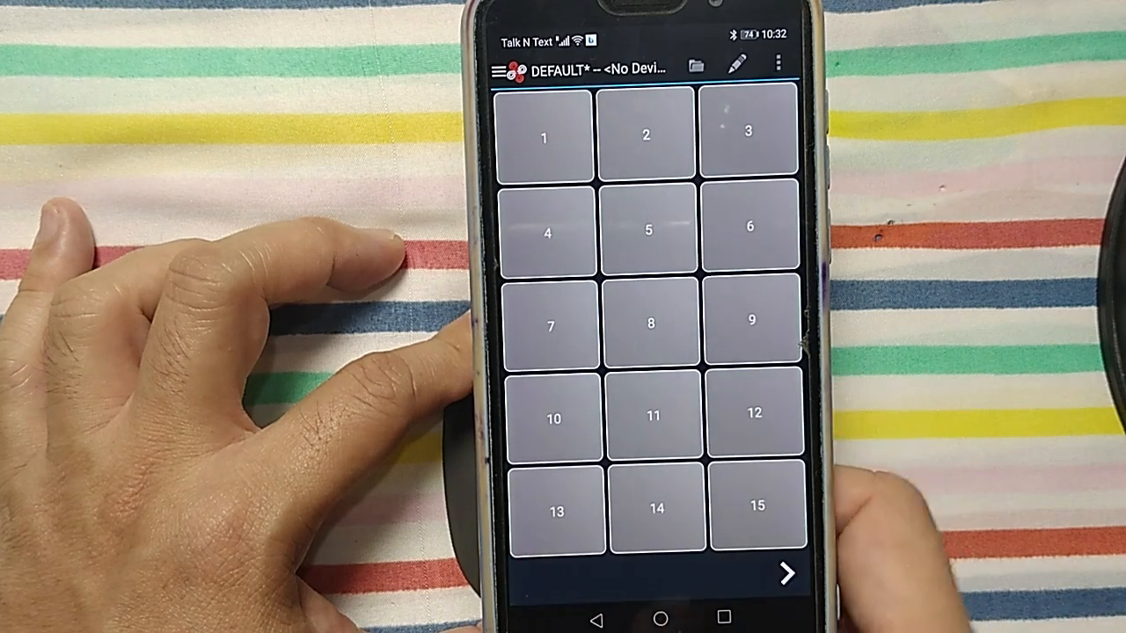
pyautogui.click(788, 573)
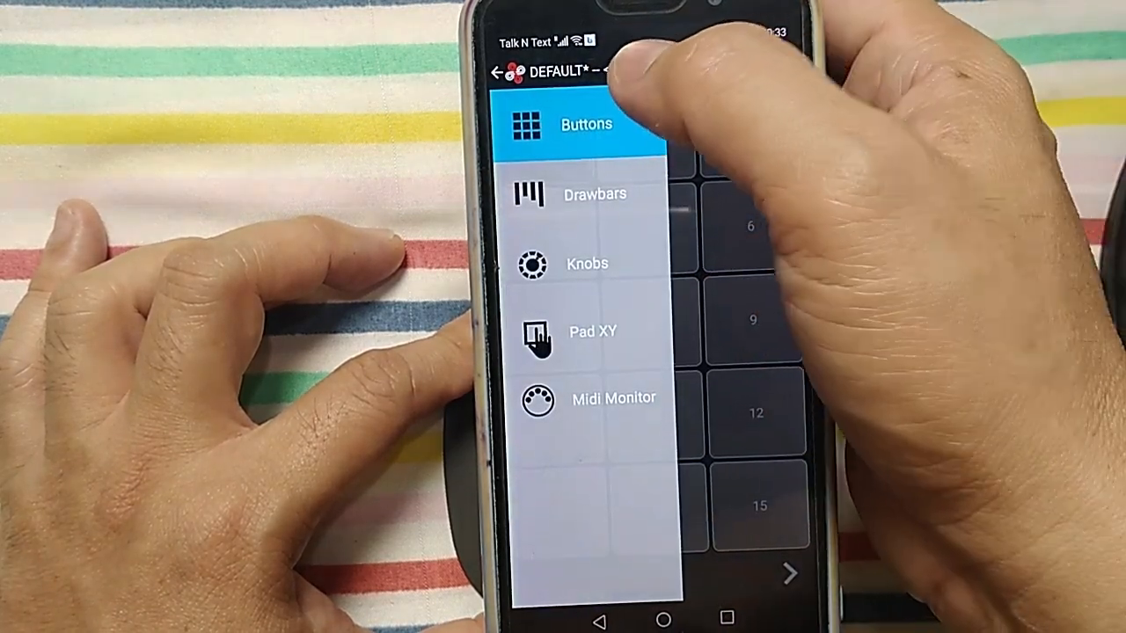
pyautogui.click(581, 123)
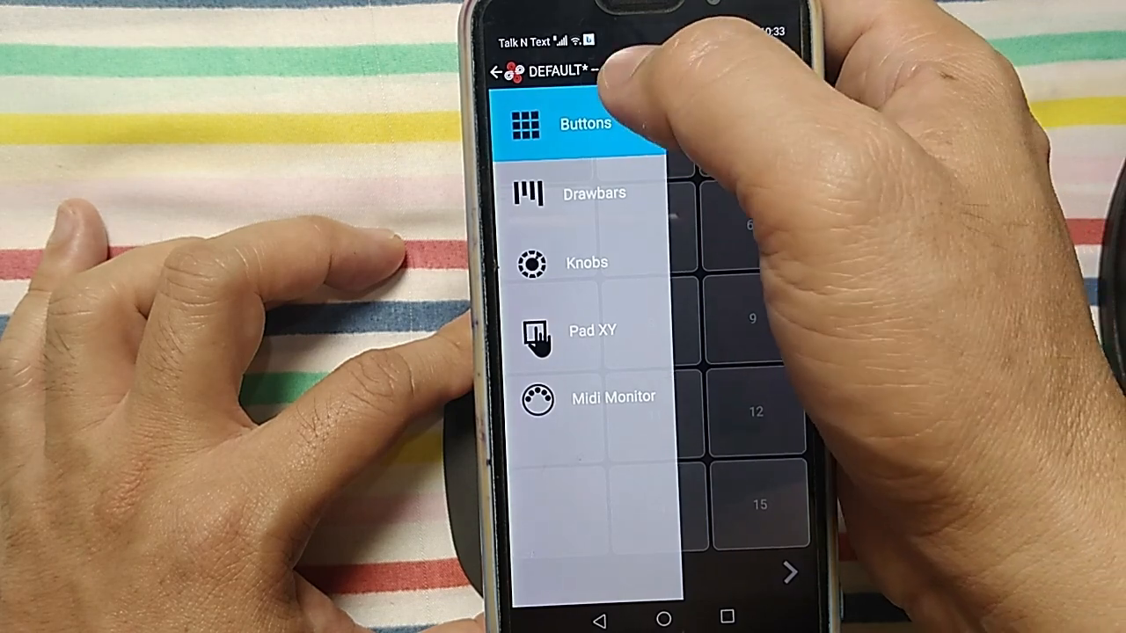
pyautogui.click(595, 125)
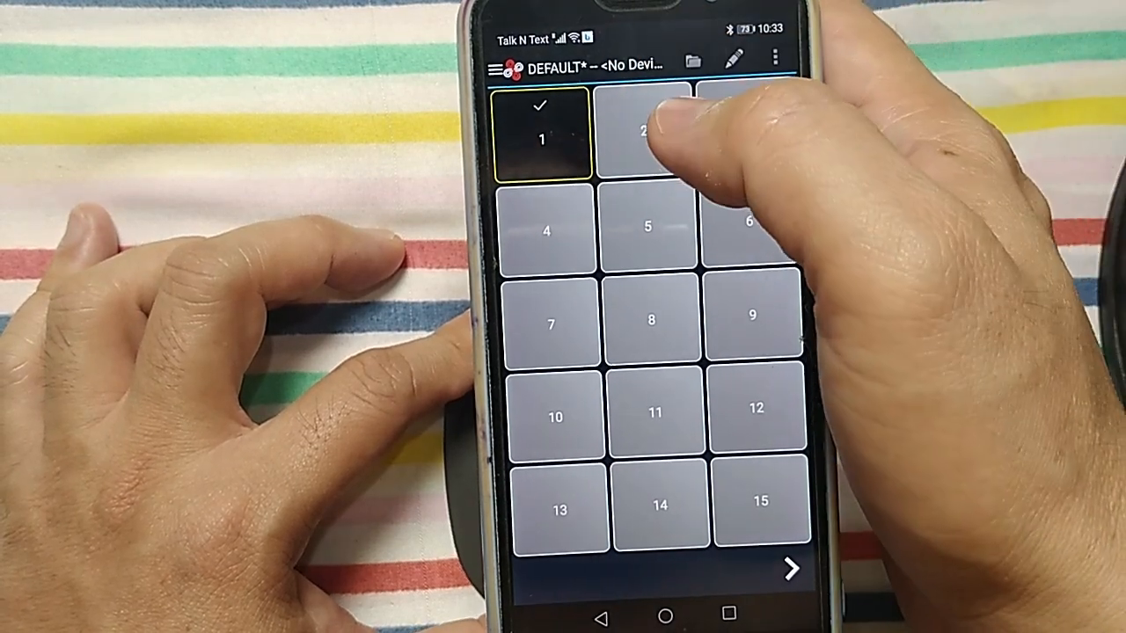
pyautogui.click(763, 65)
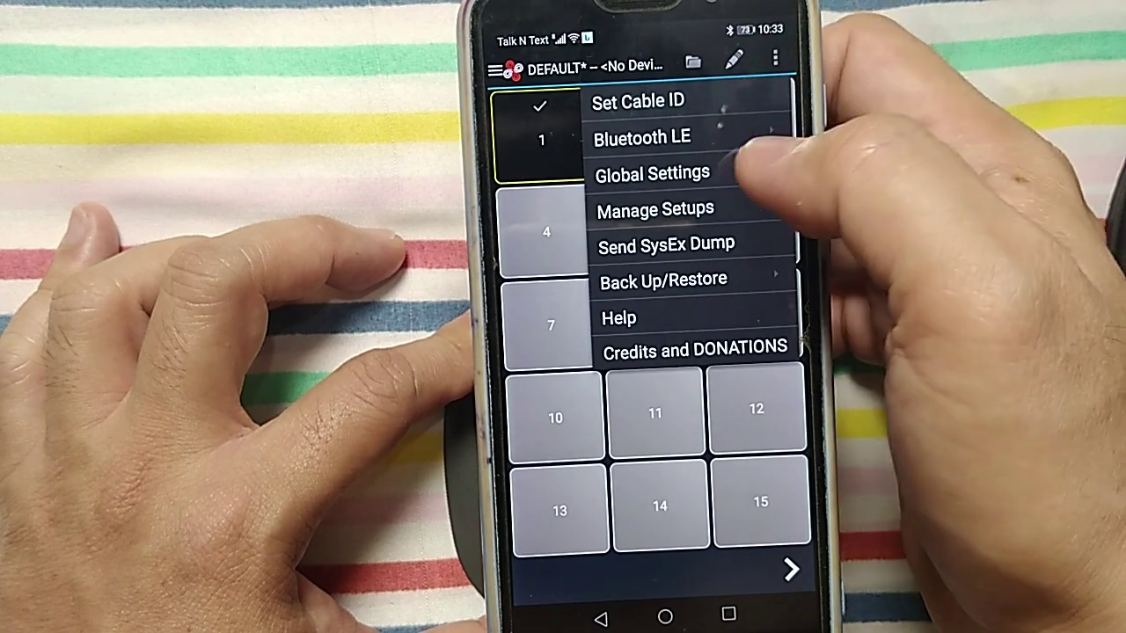
pyautogui.click(647, 172)
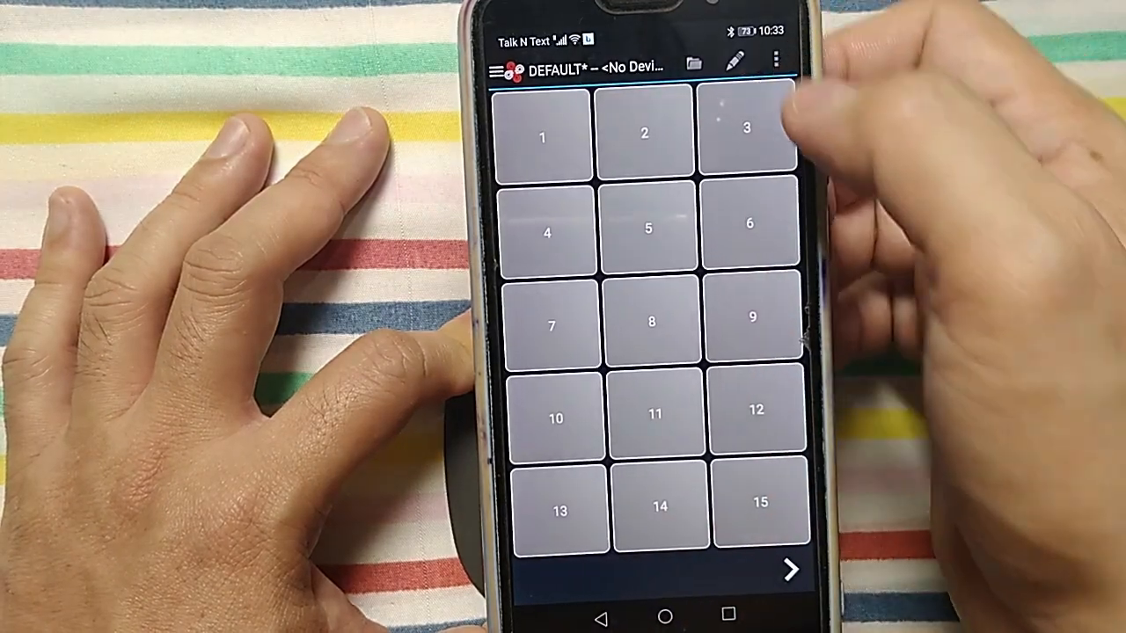
# Switch the button grid into edit mode via the pencil icon, marking button 1
pyautogui.click(503, 70)
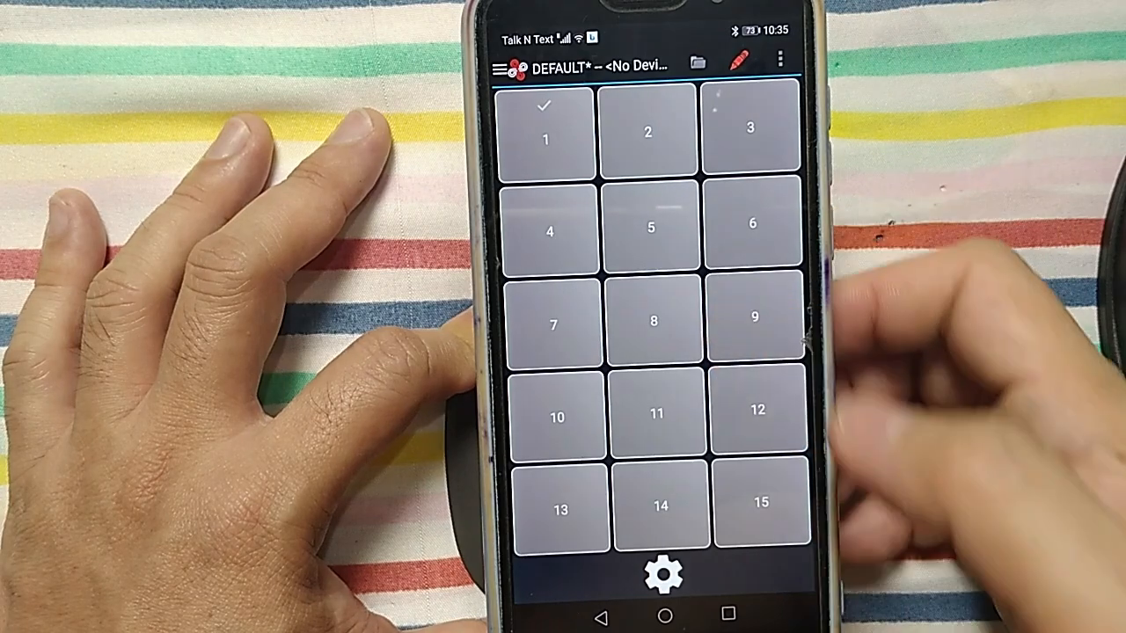
# Name button 1 'scene1' in its MIDI OUT configure screen
pyautogui.click(547, 134)
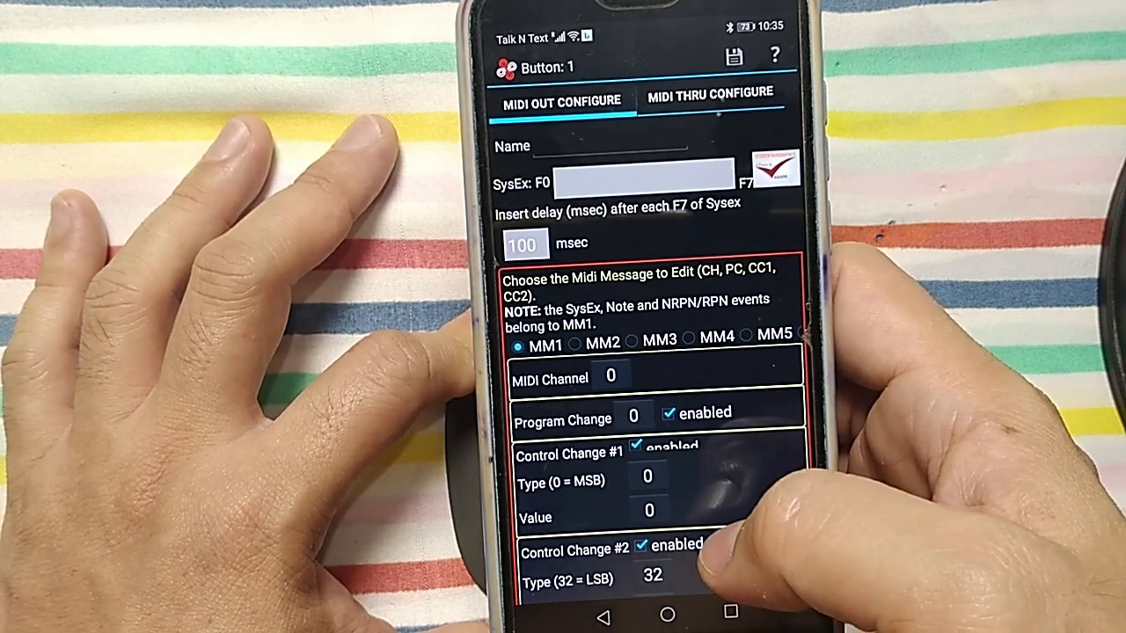
pyautogui.scroll(-3)
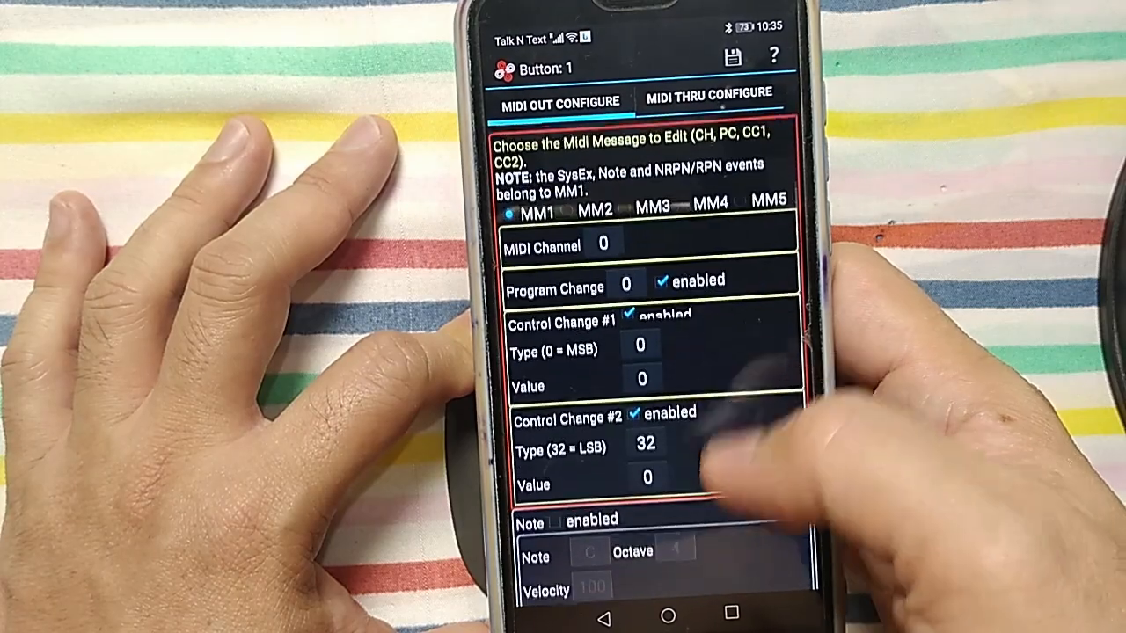
pyautogui.scroll(-3)
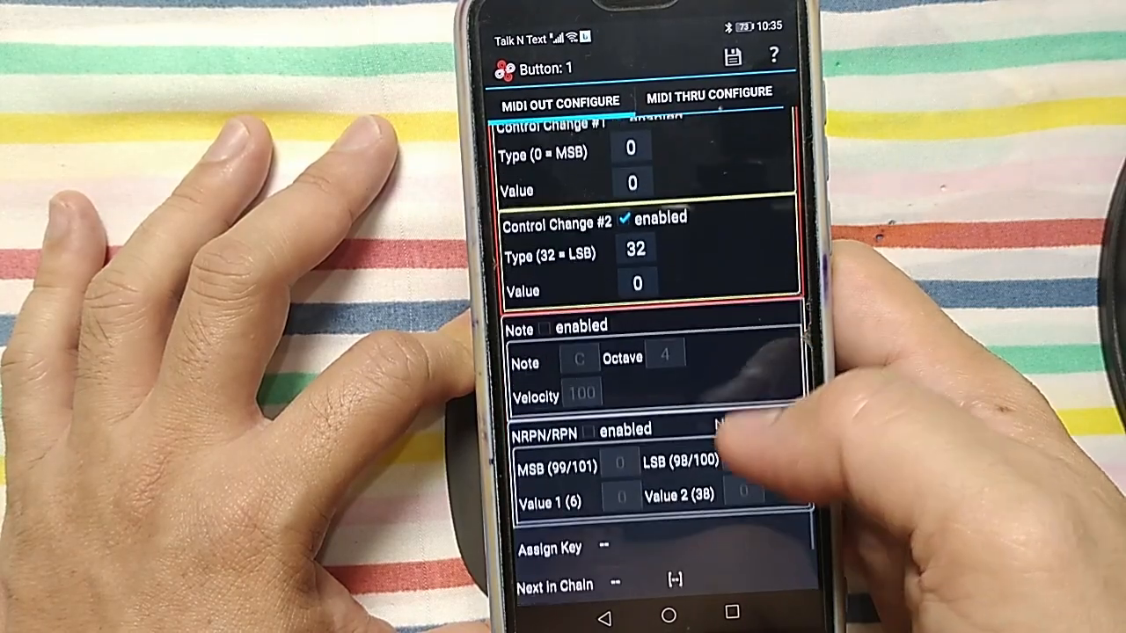
pyautogui.scroll(-3)
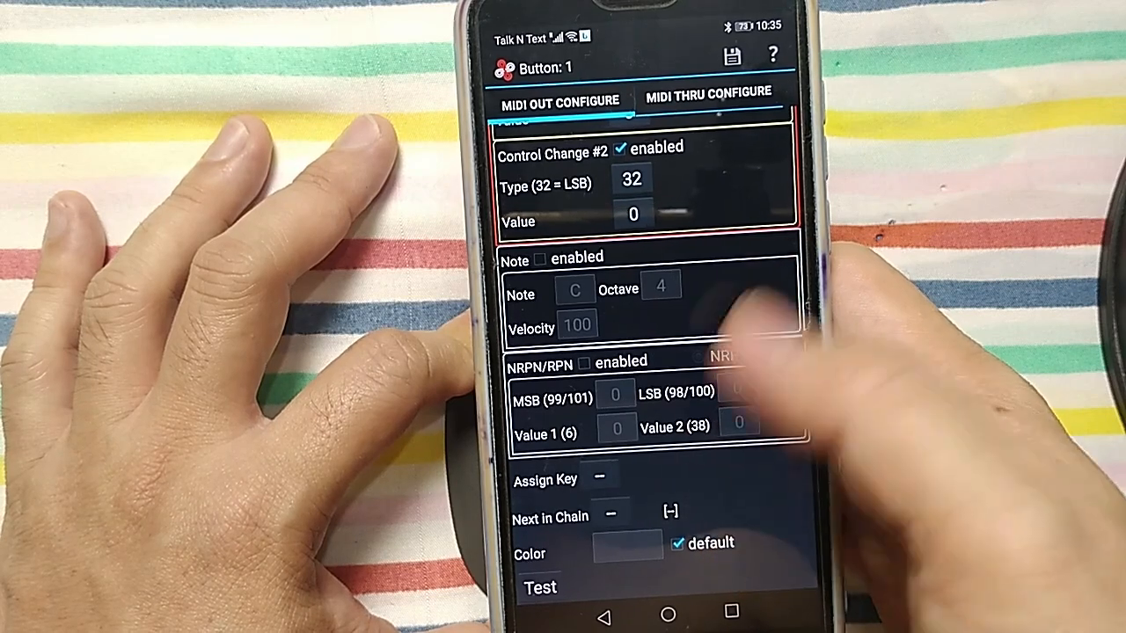
pyautogui.scroll(-3)
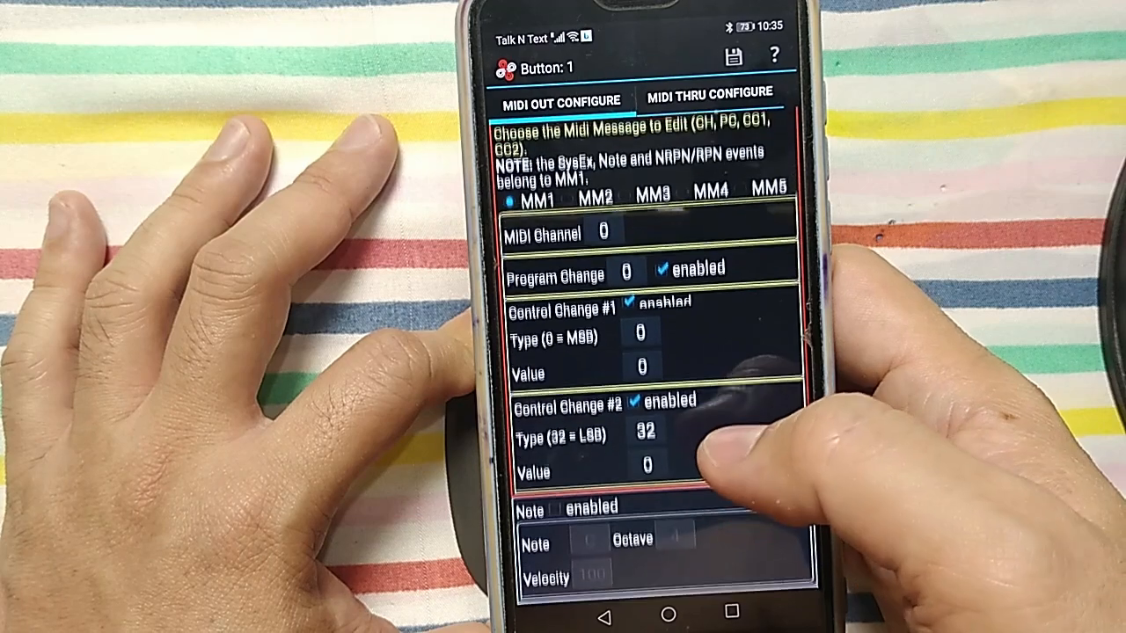
pyautogui.scroll(-3)
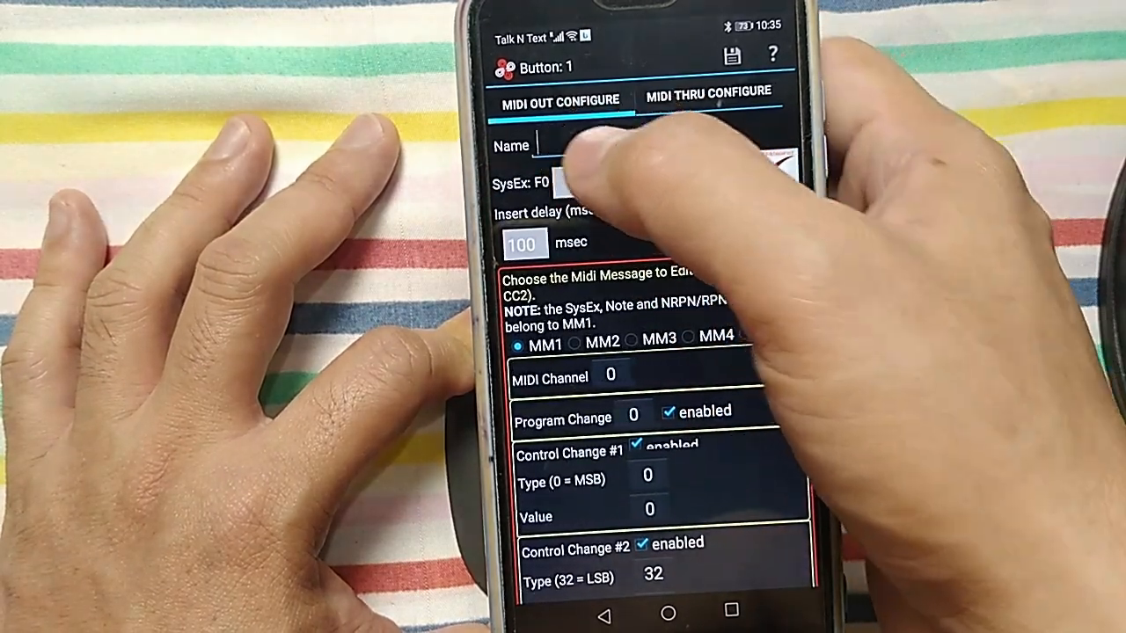
pyautogui.click(598, 145)
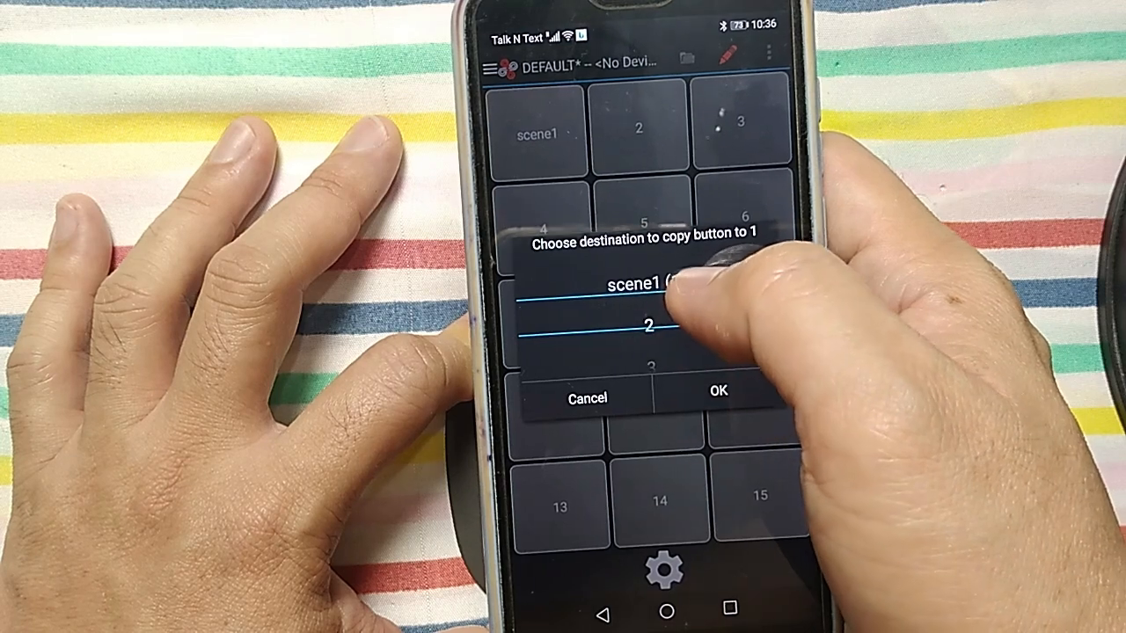
# Copy scene1 to button 2 renamed 'scene2', then copy that to button 3 renamed 'scene3'
pyautogui.click(720, 394)
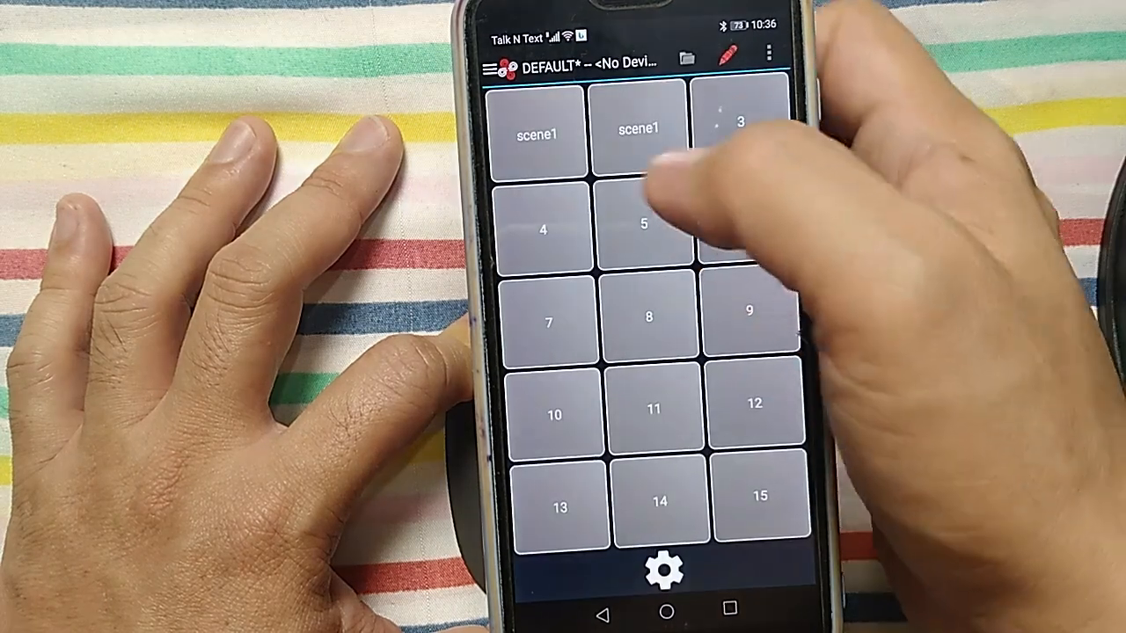
pyautogui.click(642, 132)
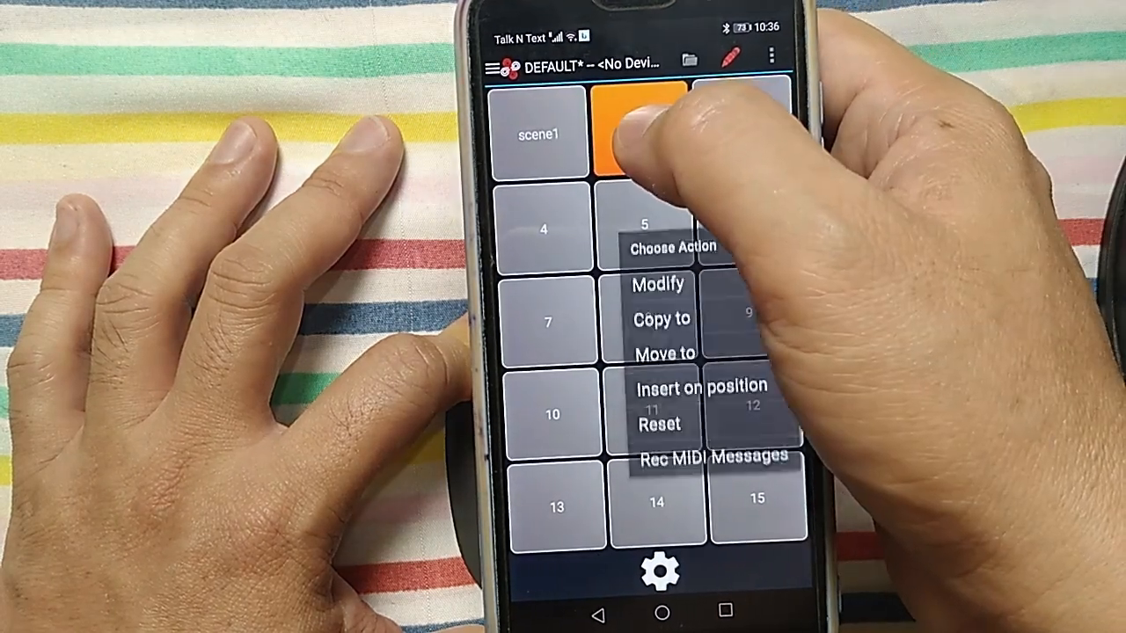
pyautogui.click(657, 285)
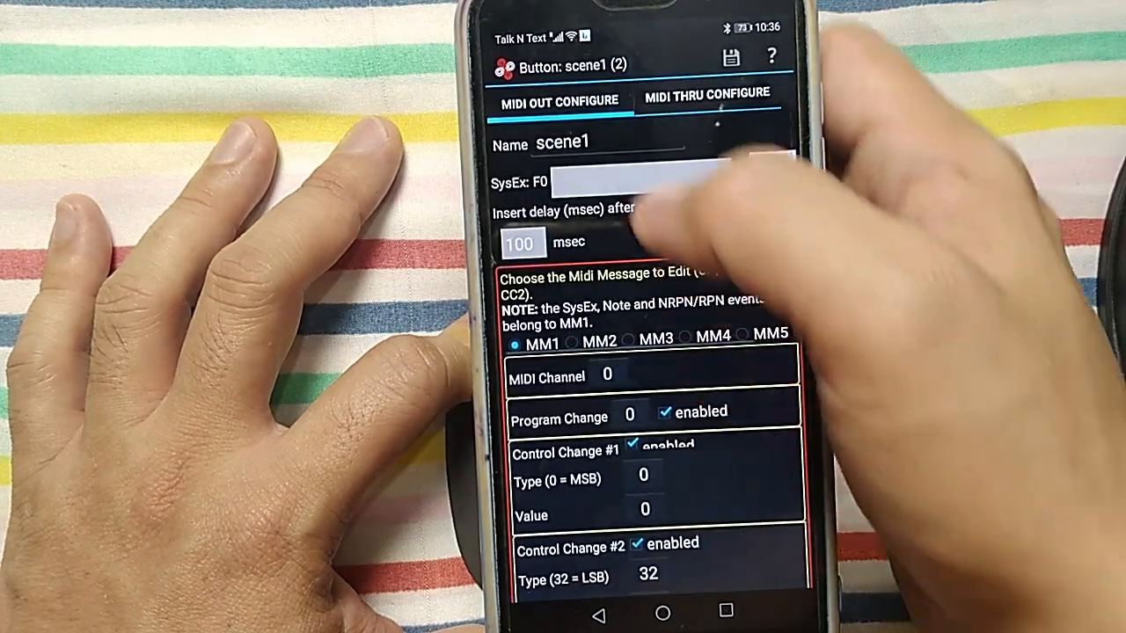
pyautogui.click(563, 144)
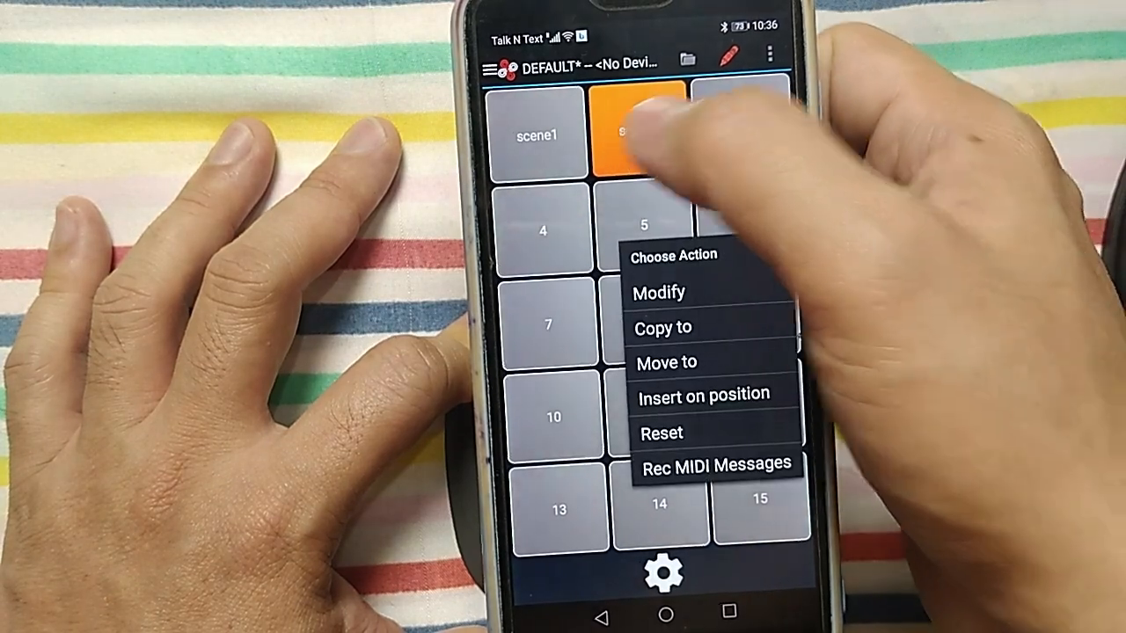
pyautogui.click(665, 329)
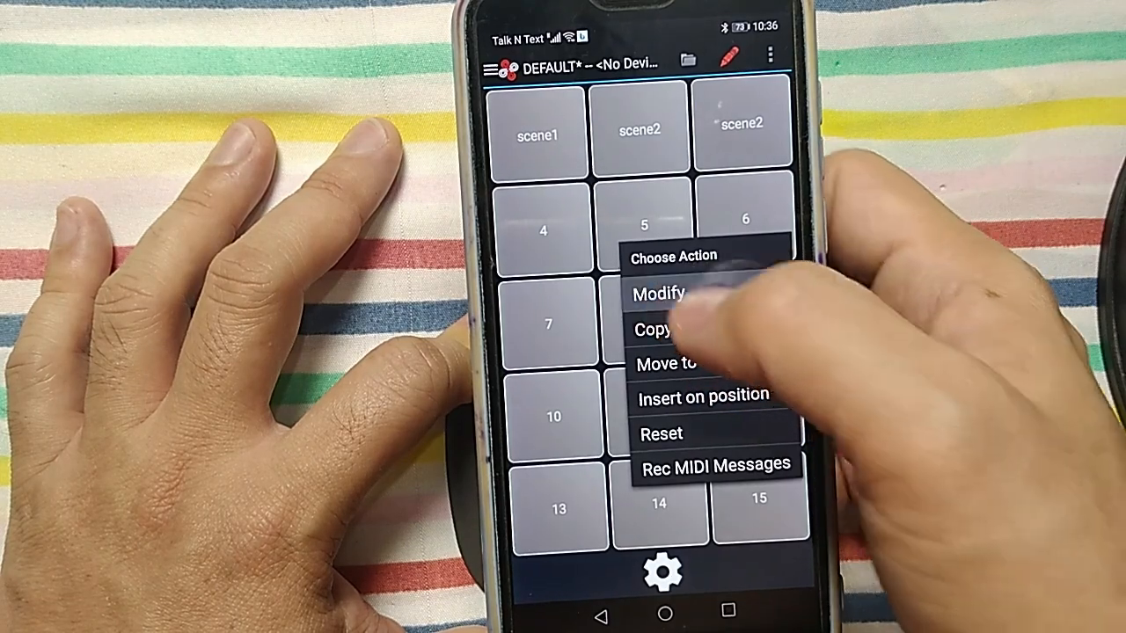
pyautogui.click(661, 292)
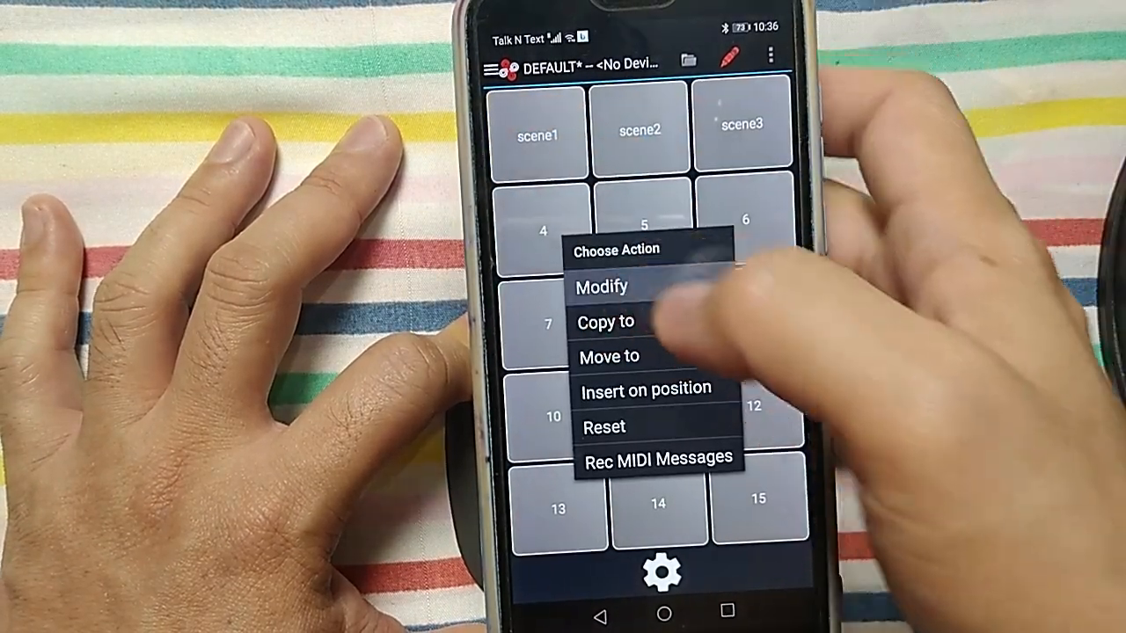
# Untick Color default for scene1 and give it a purple colour
pyautogui.click(606, 285)
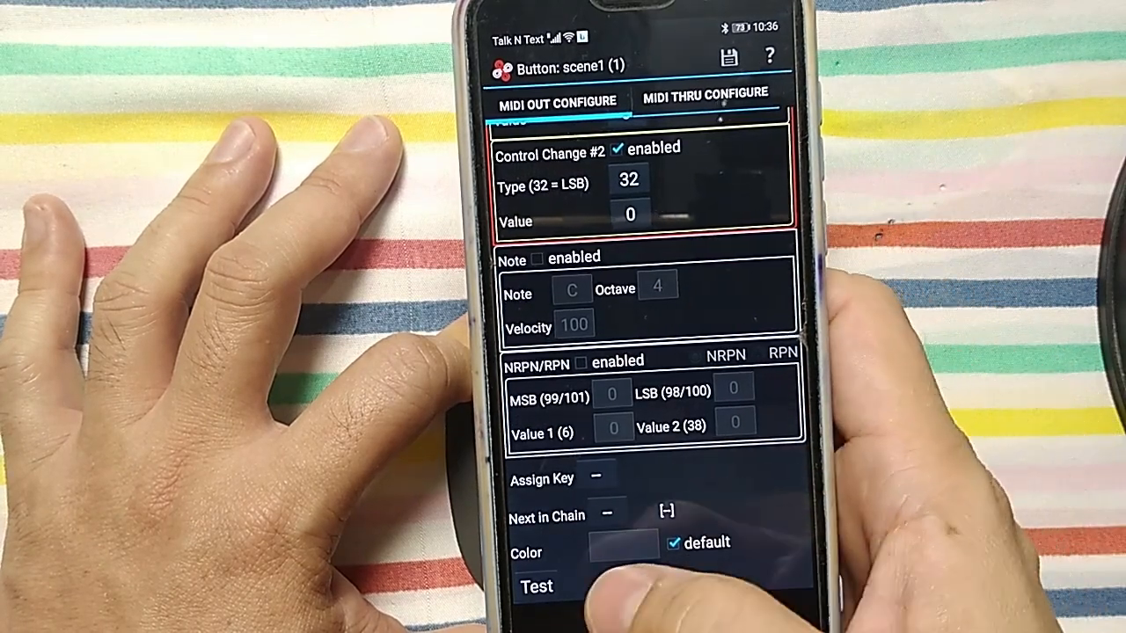
pyautogui.click(609, 552)
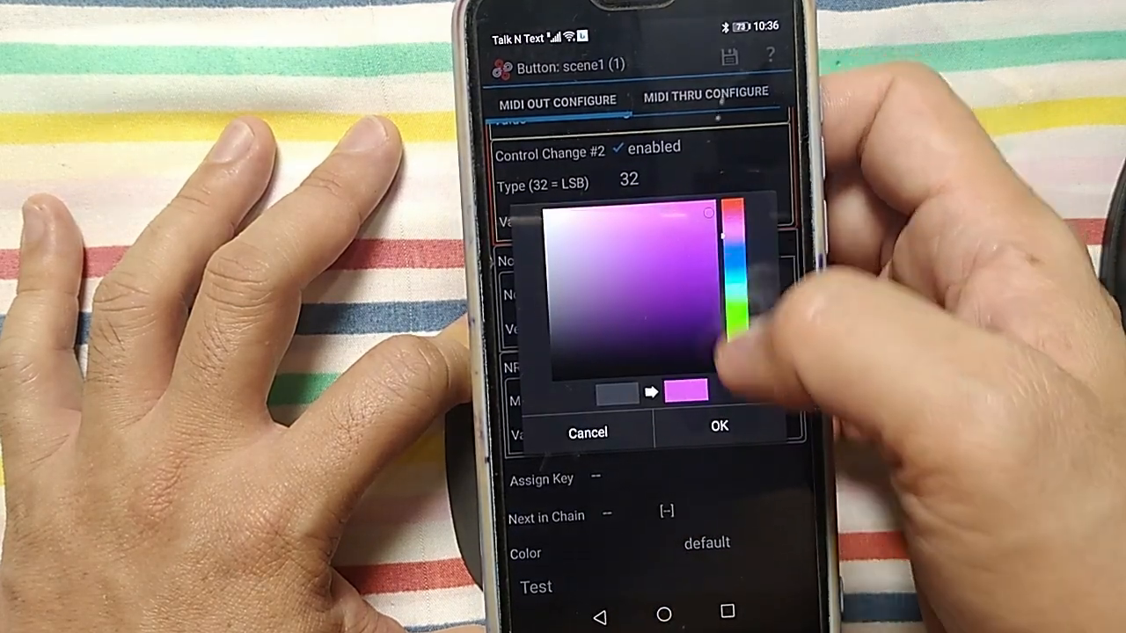
pyautogui.click(716, 426)
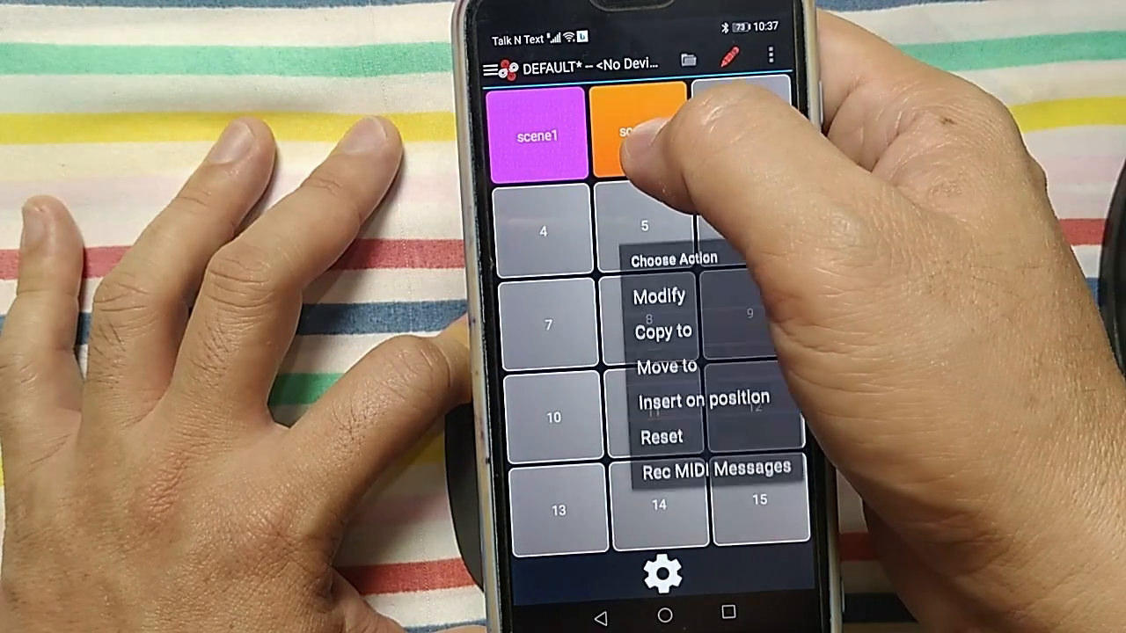
# Untick Color default for scene2 and give it a yellow colour
pyautogui.click(660, 296)
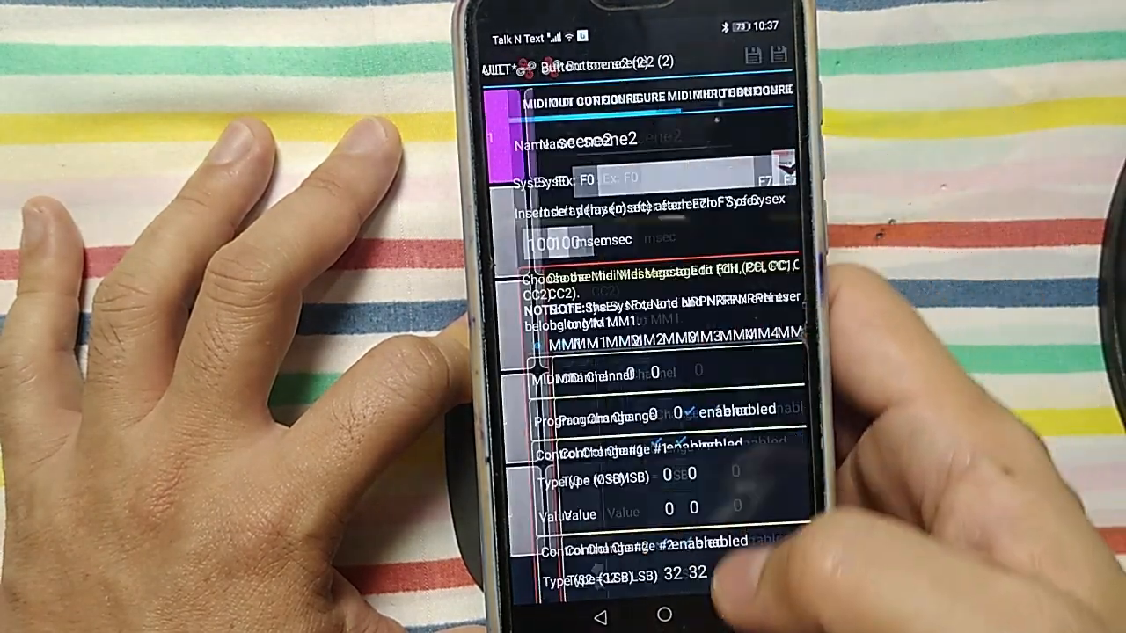
pyautogui.scroll(-3)
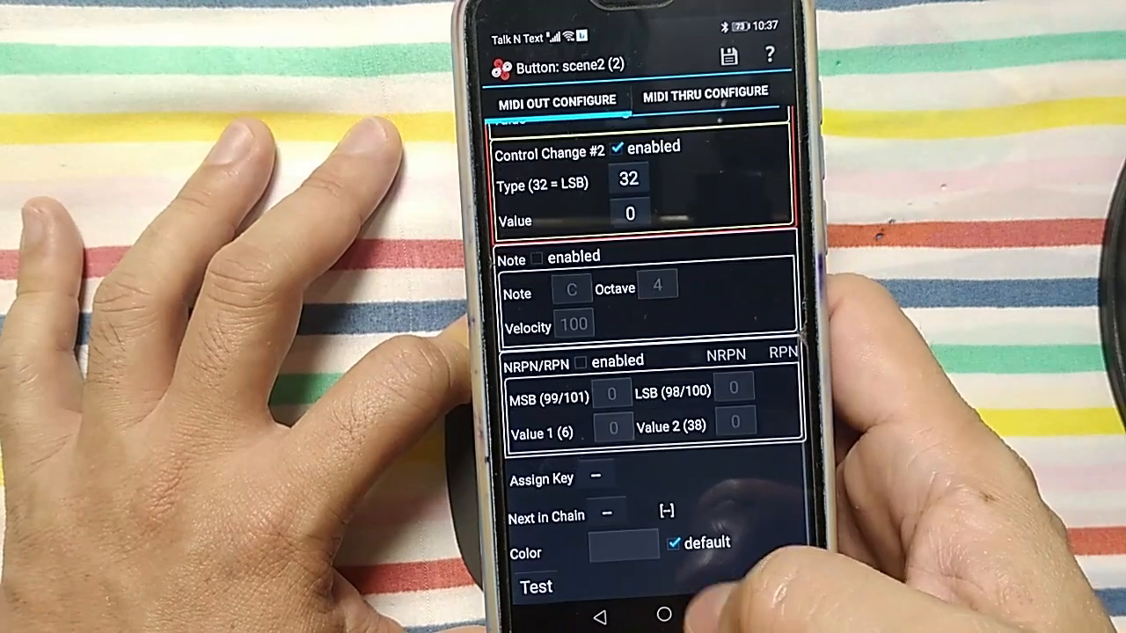
pyautogui.click(608, 552)
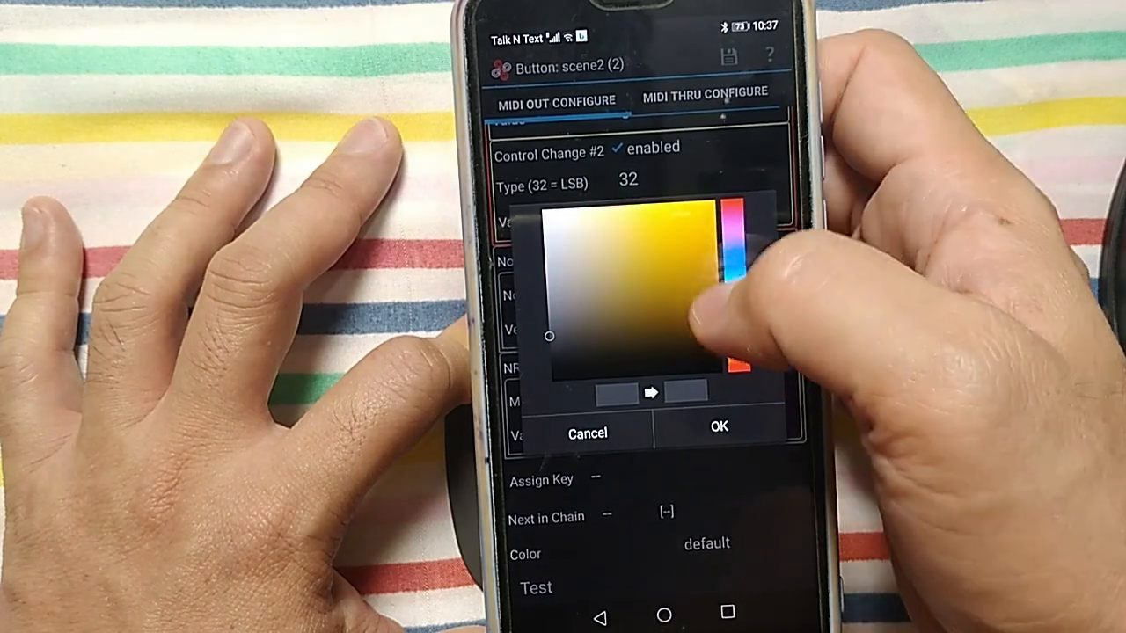
pyautogui.click(716, 426)
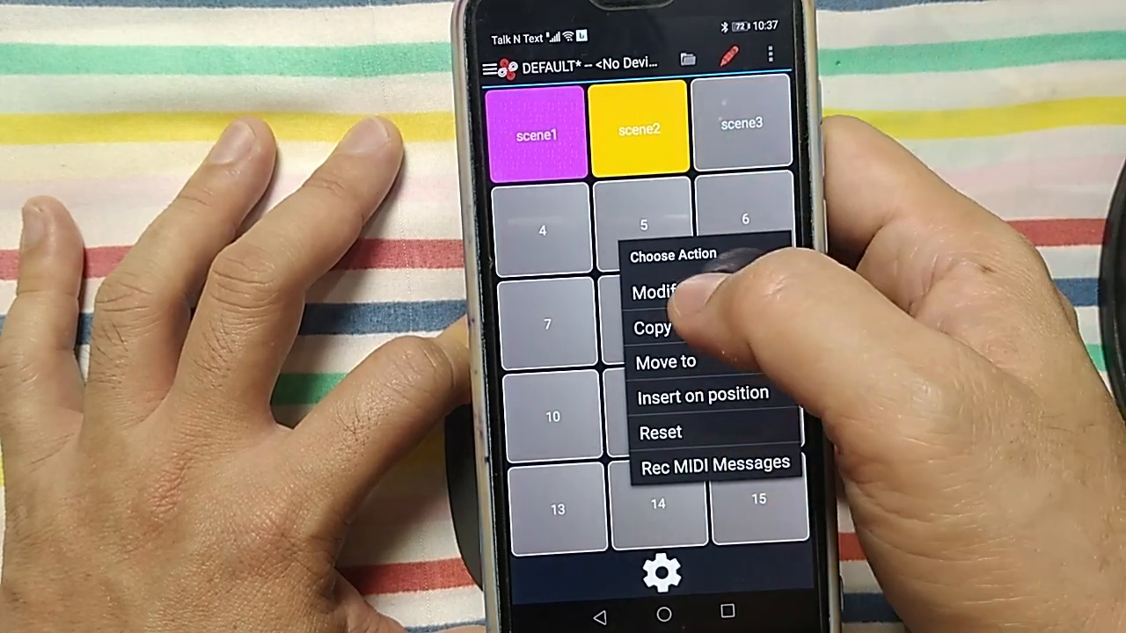
# Give scene3 a red colour, completing the purple, yellow, red top row
pyautogui.click(660, 293)
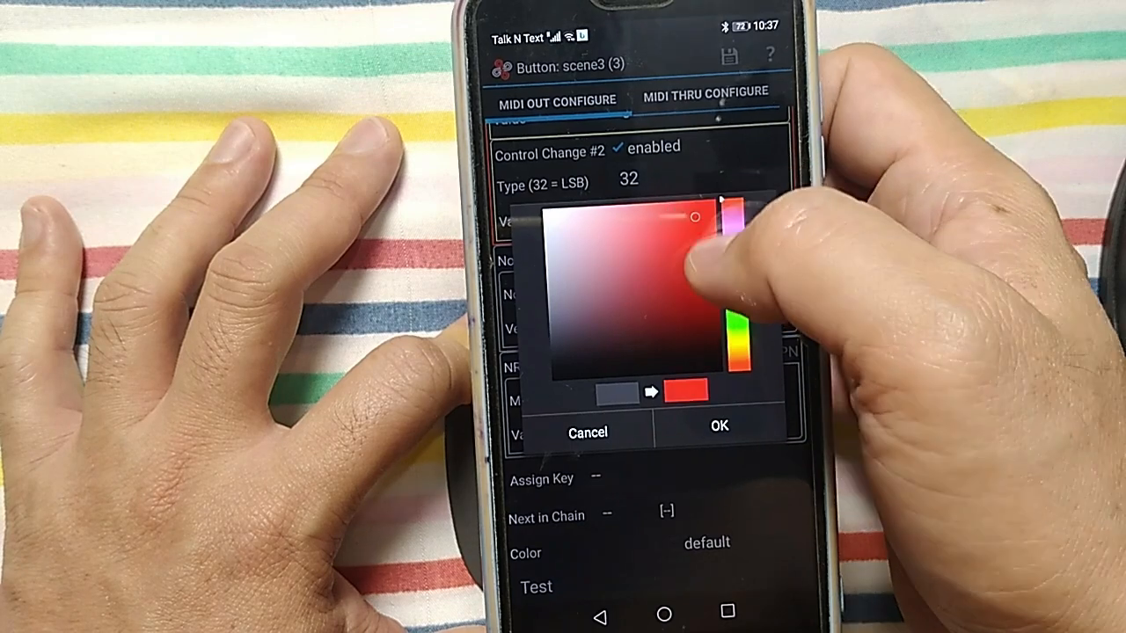
pyautogui.click(718, 424)
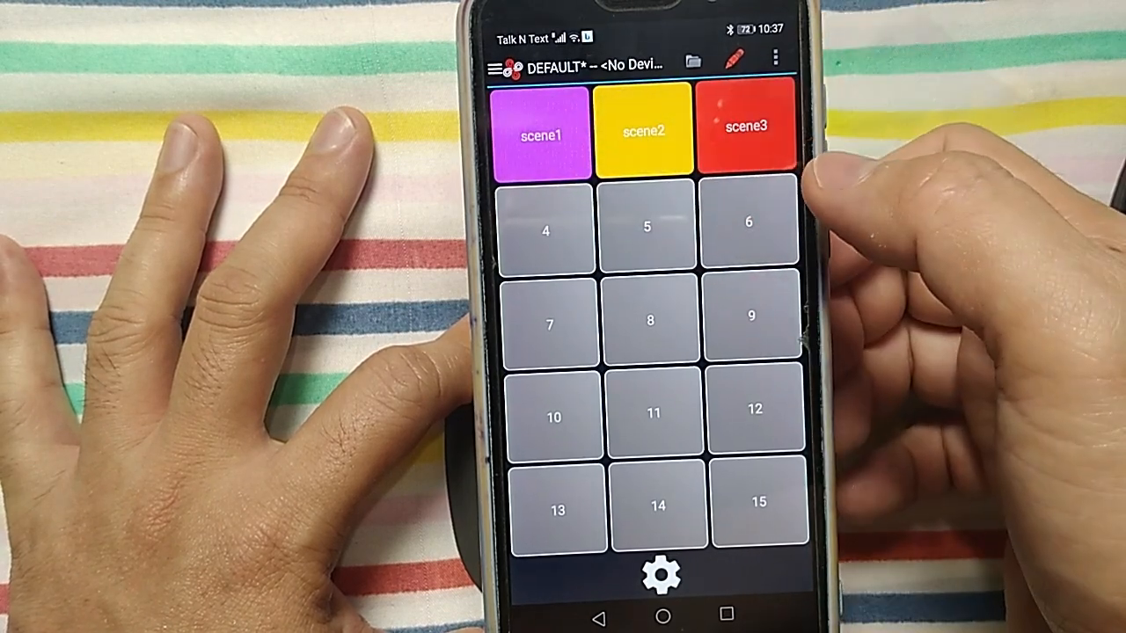
# Disable scene1's Program Change and Control Change #2 messages, leaving only Control Change #1
pyautogui.click(542, 137)
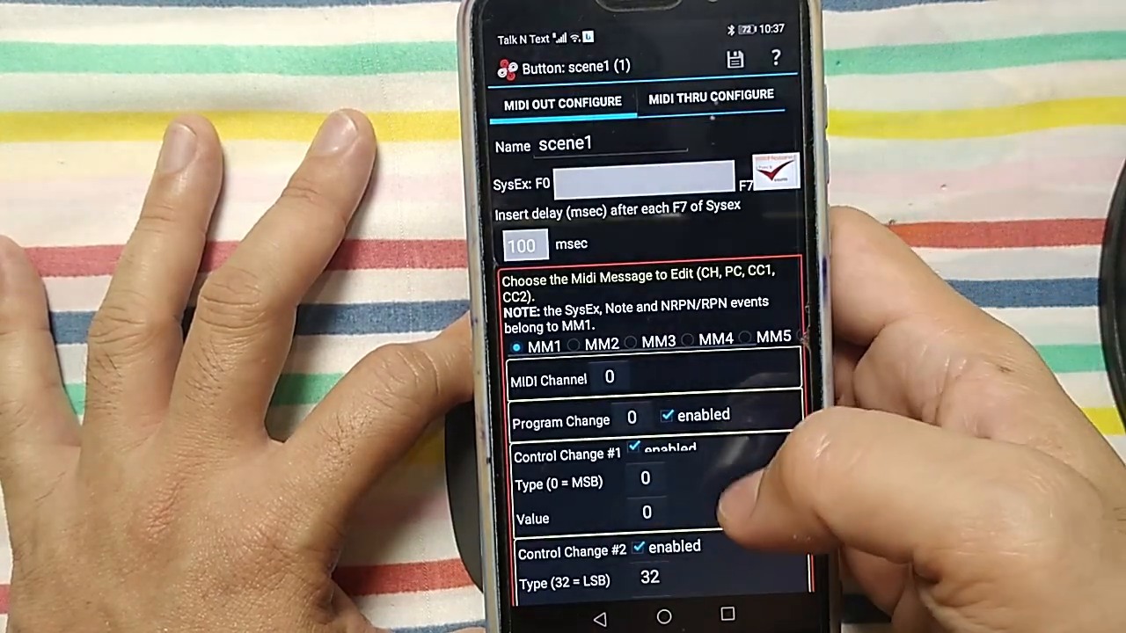
pyautogui.scroll(-3)
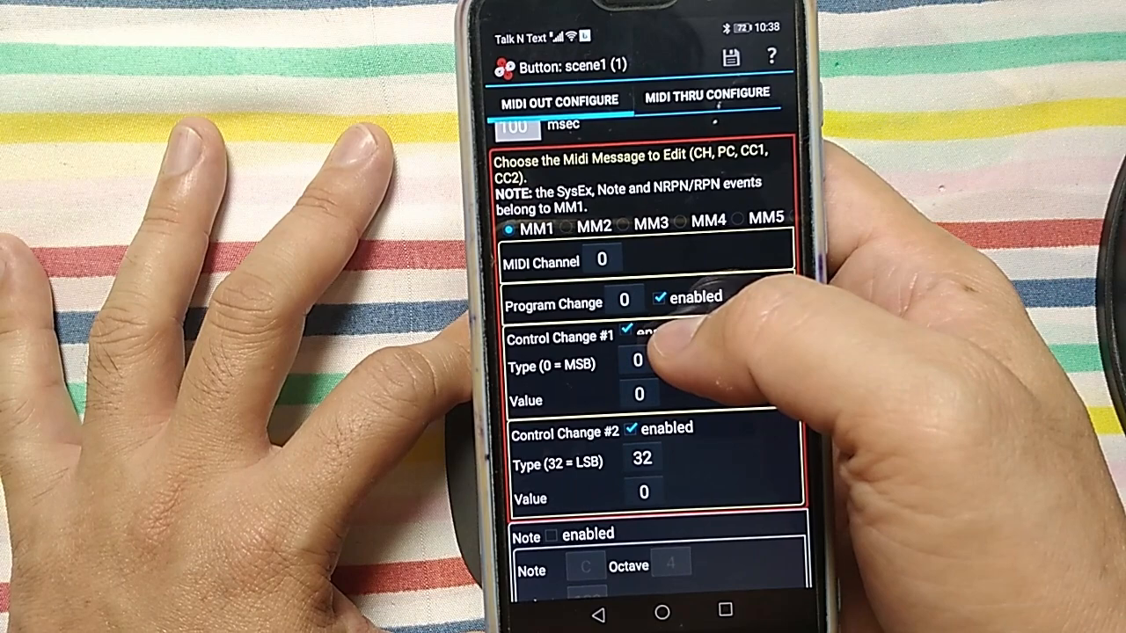
pyautogui.click(658, 302)
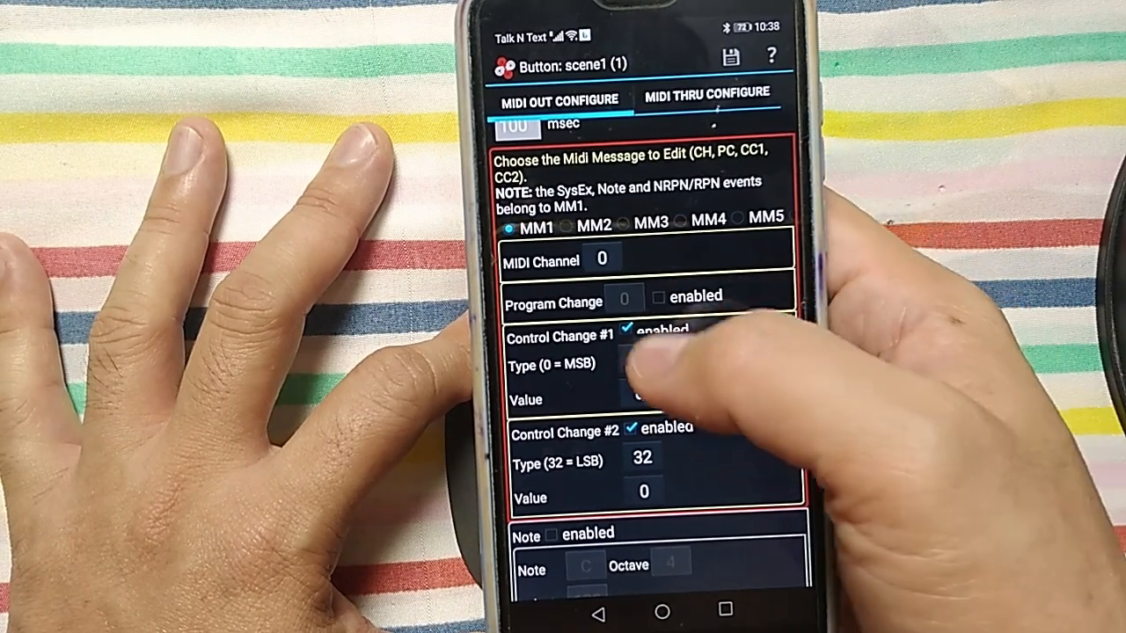
pyautogui.click(632, 335)
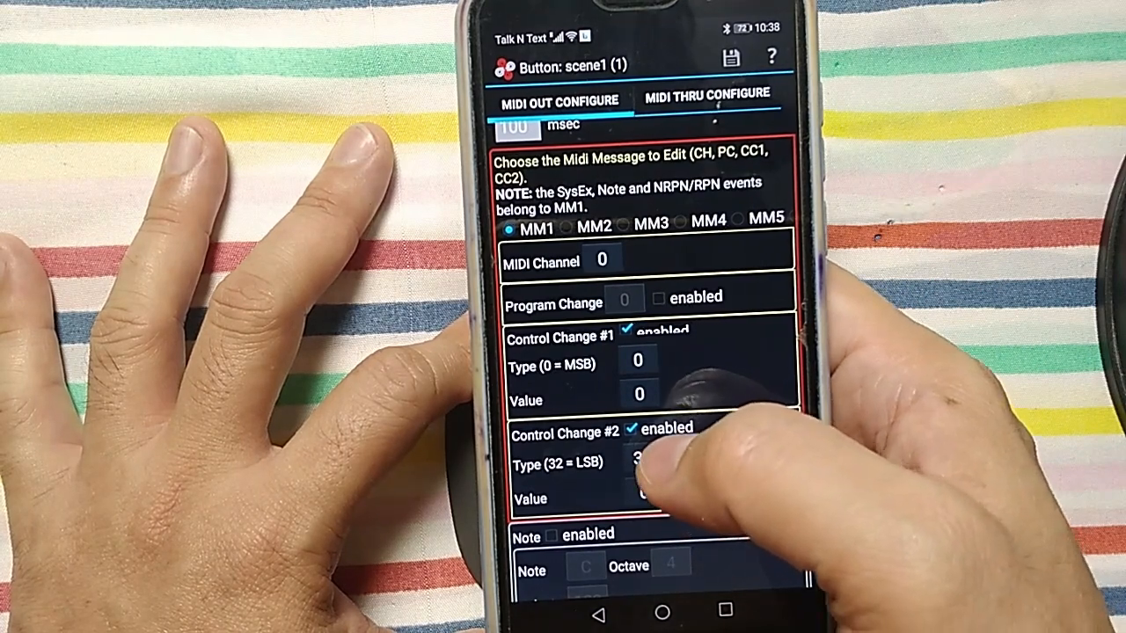
pyautogui.click(637, 432)
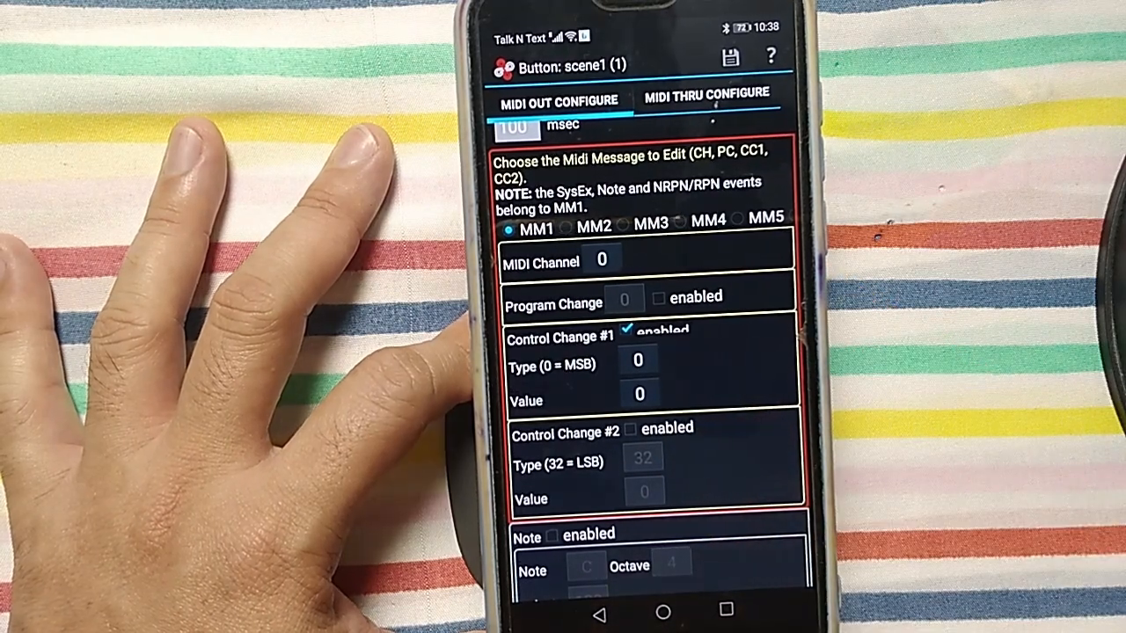
# Choose controller type 80 for scene1's Control Change #1 and set its value to 0
pyautogui.click(638, 364)
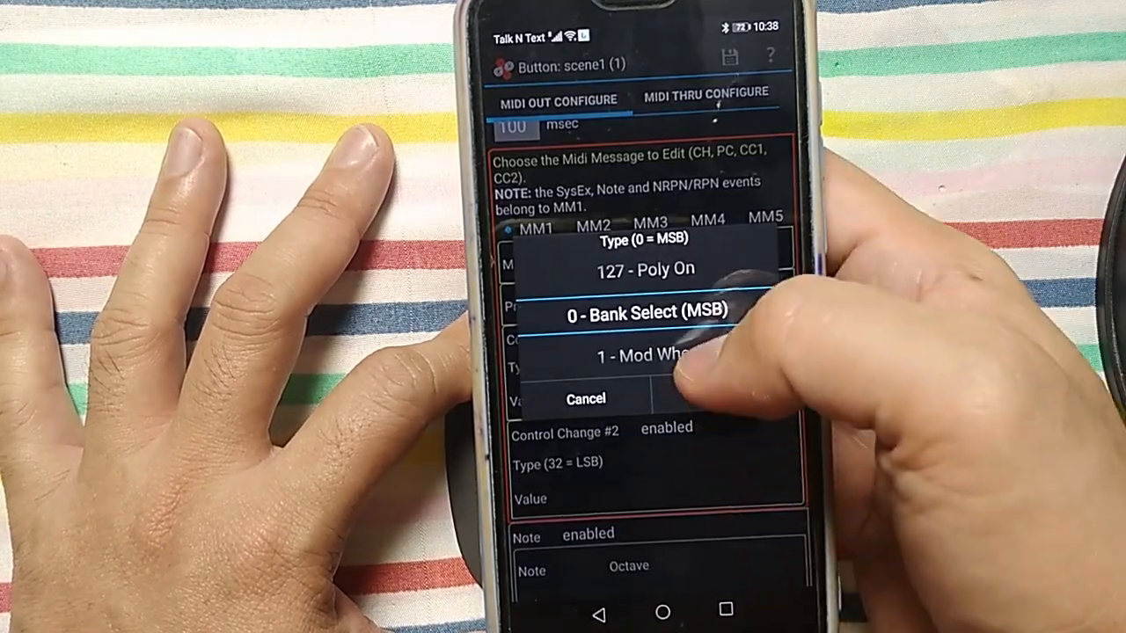
pyautogui.scroll(-3)
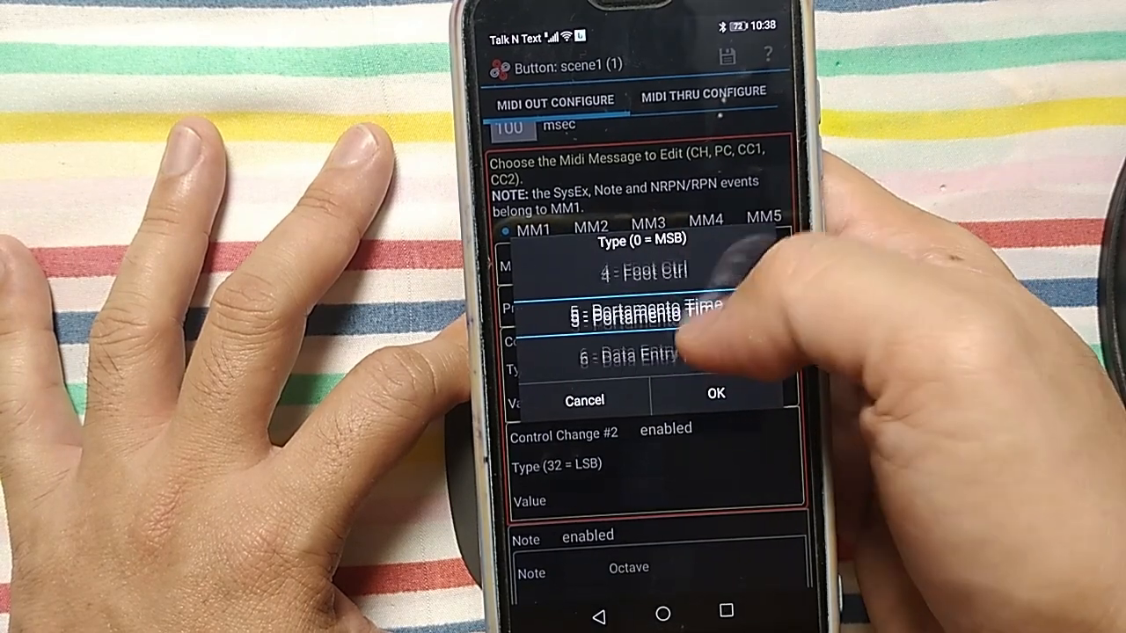
pyautogui.scroll(-3)
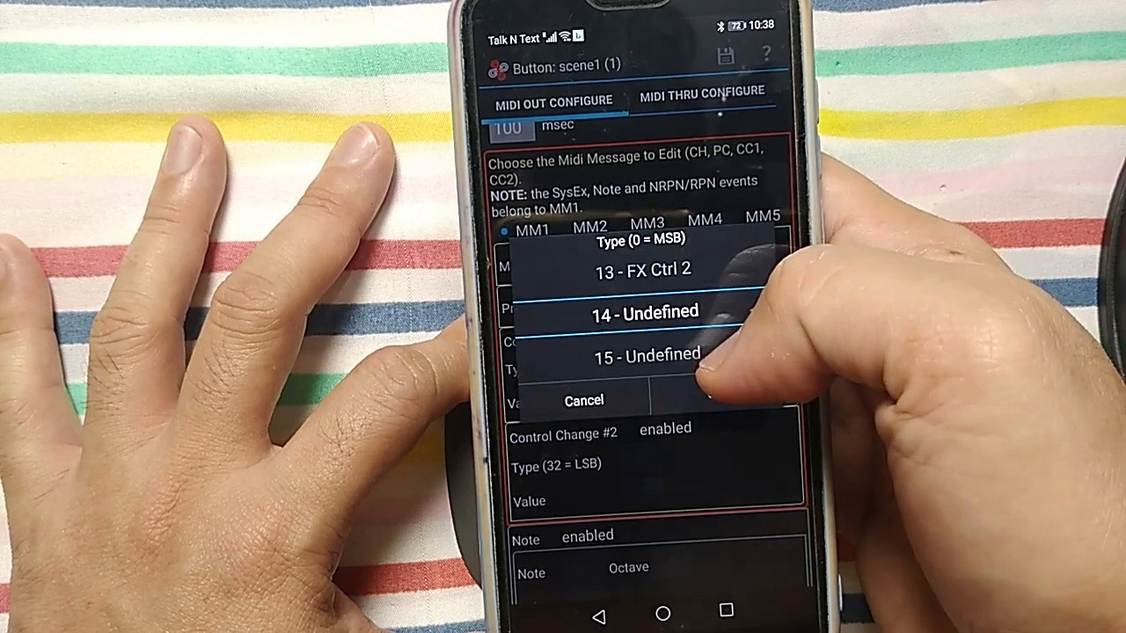
pyautogui.scroll(-3)
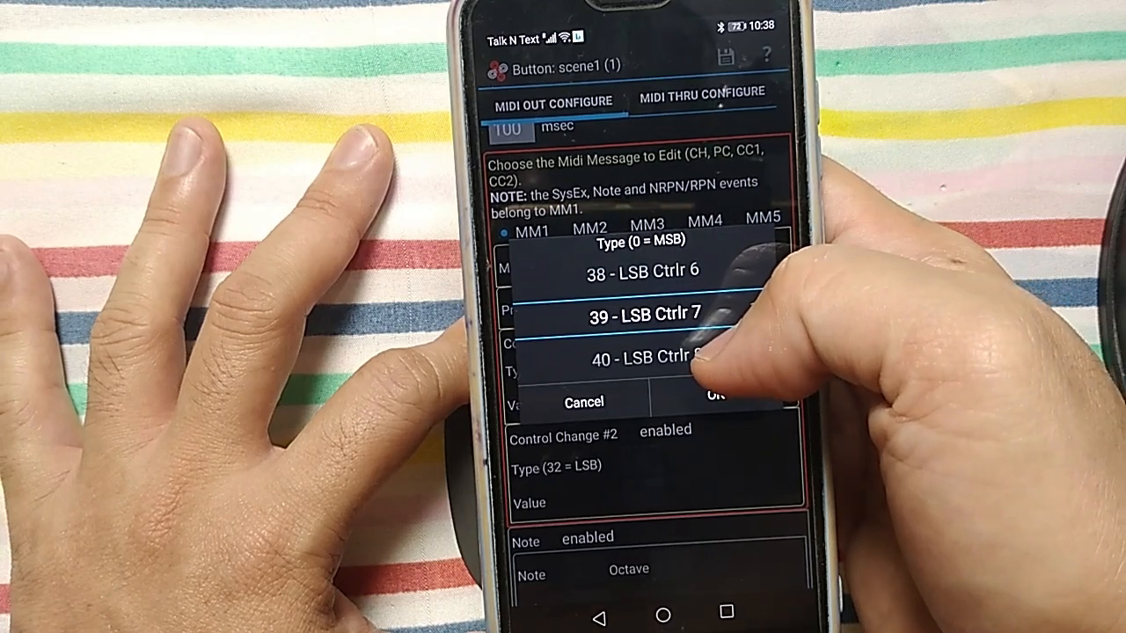
pyautogui.scroll(-3)
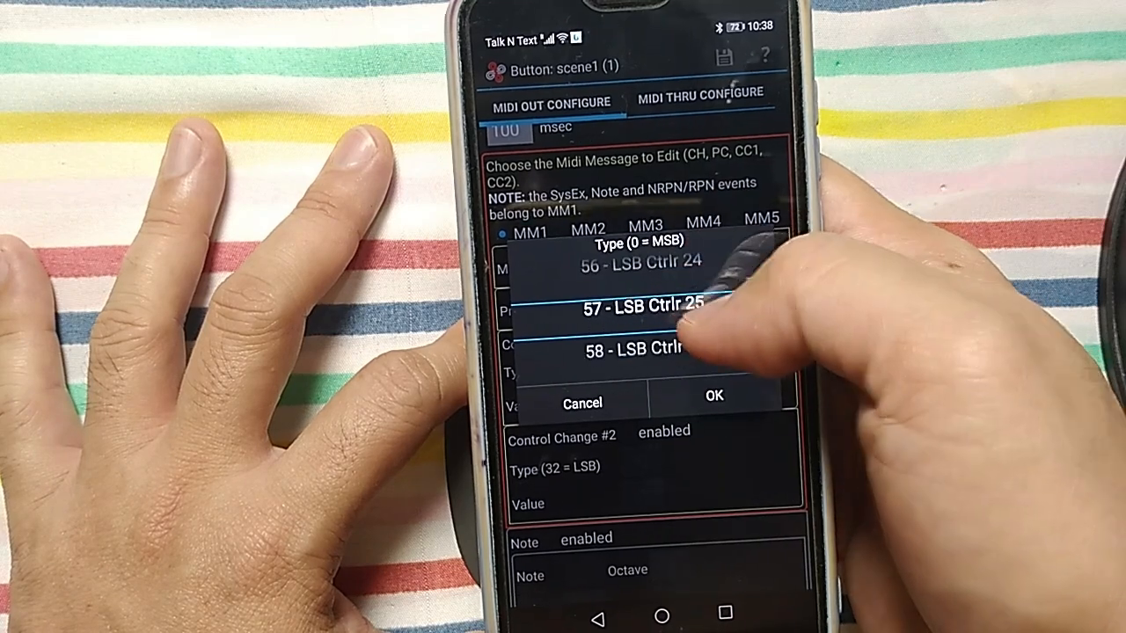
pyautogui.scroll(-3)
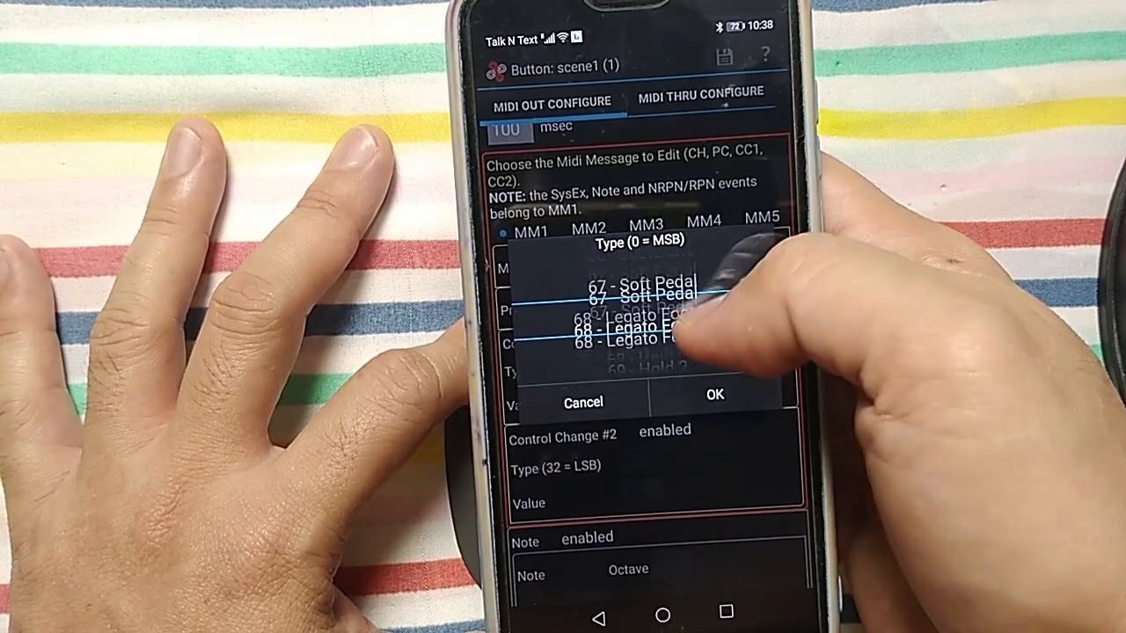
pyautogui.scroll(-3)
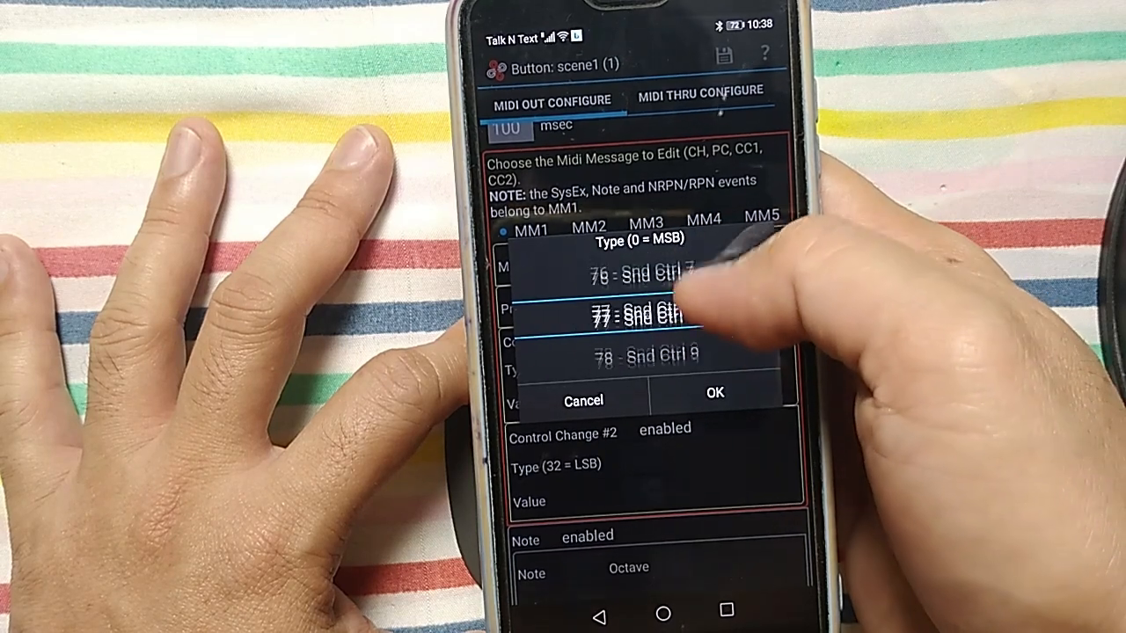
pyautogui.scroll(-3)
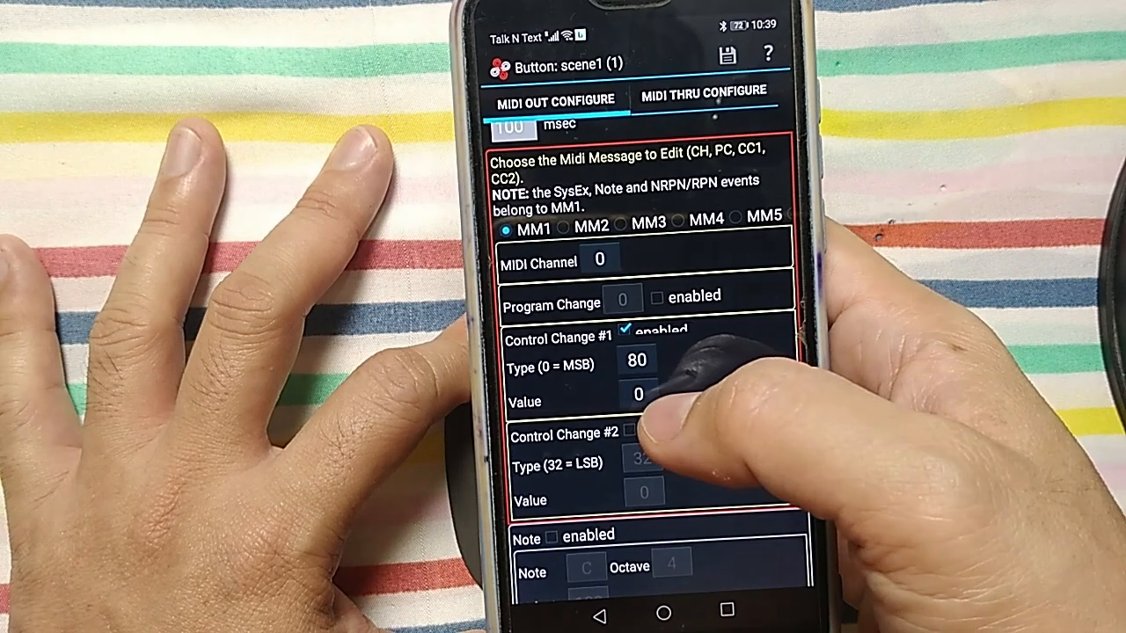
pyautogui.click(627, 394)
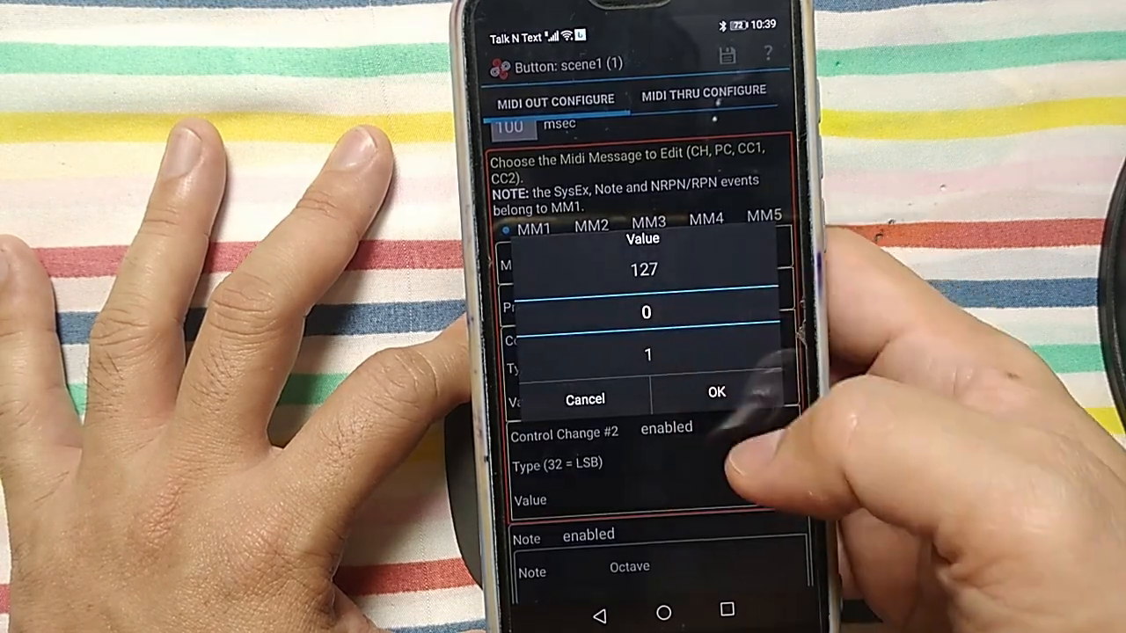
pyautogui.click(584, 399)
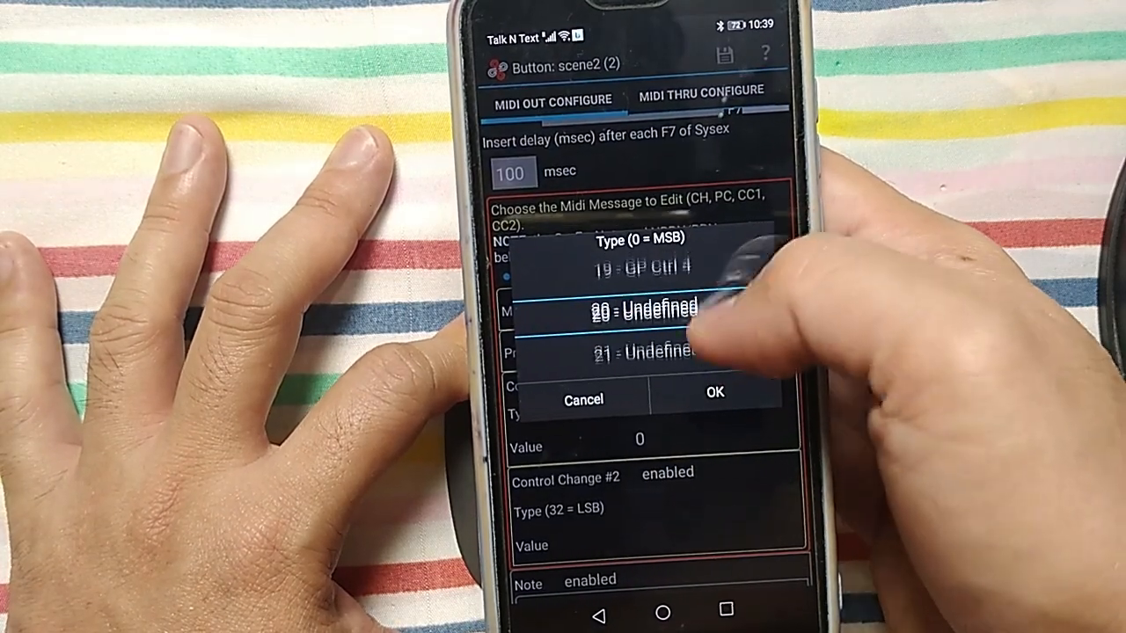
# Scroll scene2's type list toward 80, then move on to scene3's configuration
pyautogui.scroll(-3)
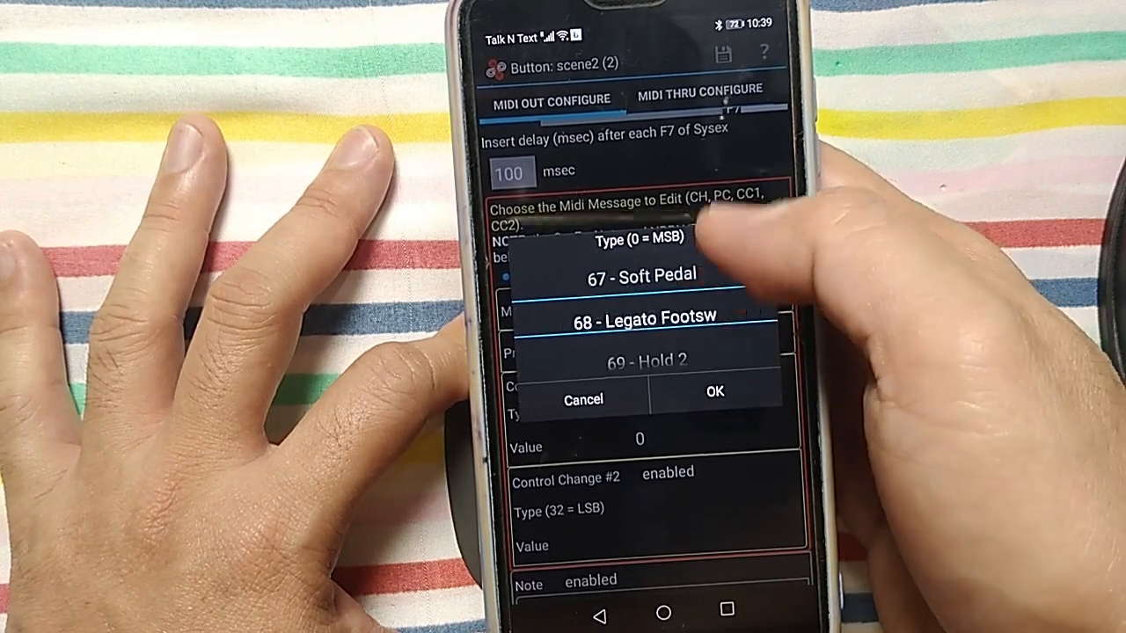
pyautogui.scroll(-3)
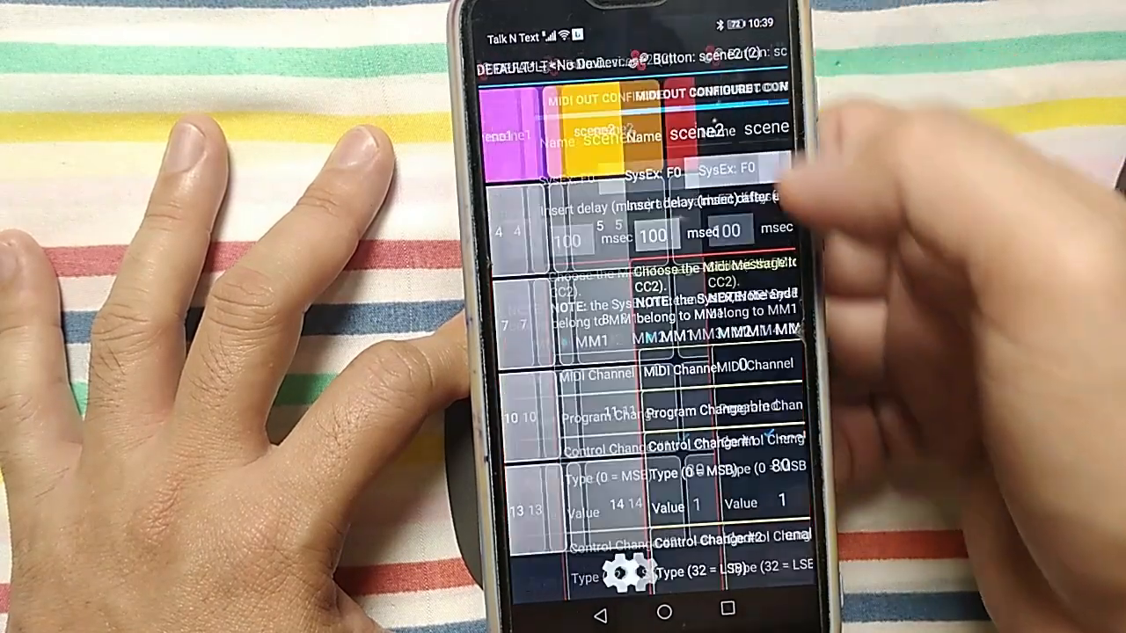
pyautogui.click(732, 132)
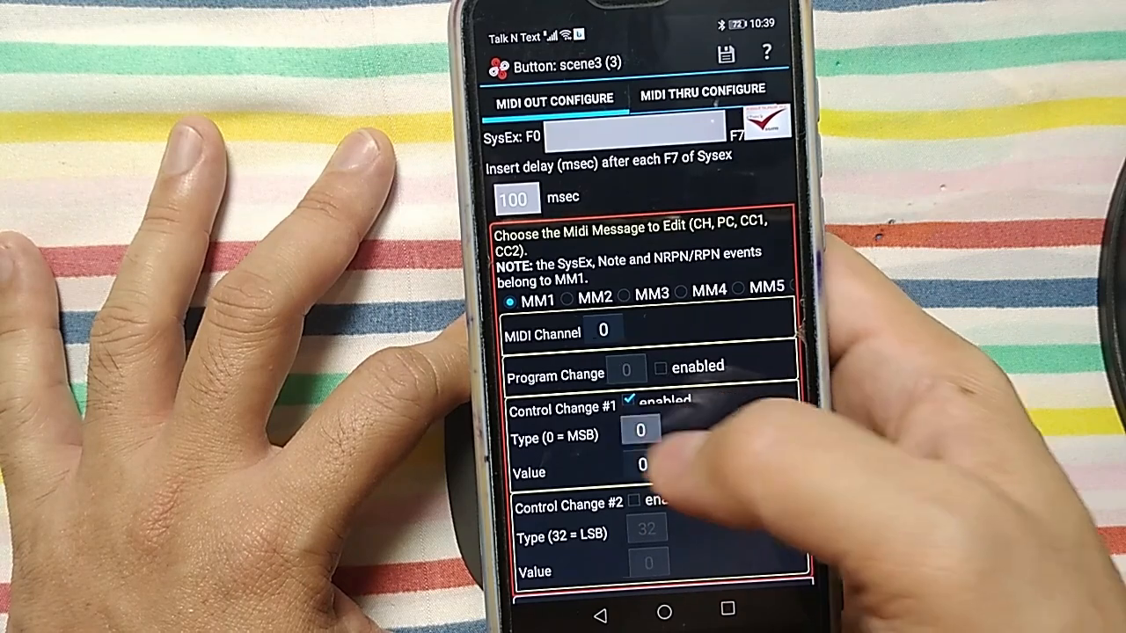
# Choose controller type 80 for scene3's Control Change #1 and set its value to 2
pyautogui.click(641, 432)
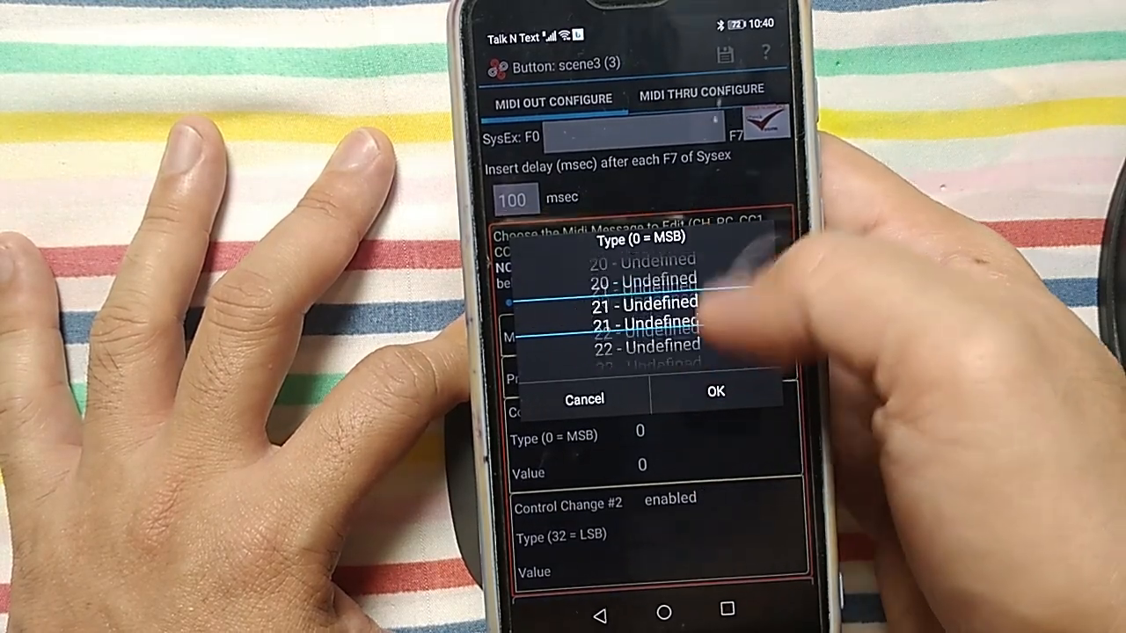
pyautogui.scroll(-3)
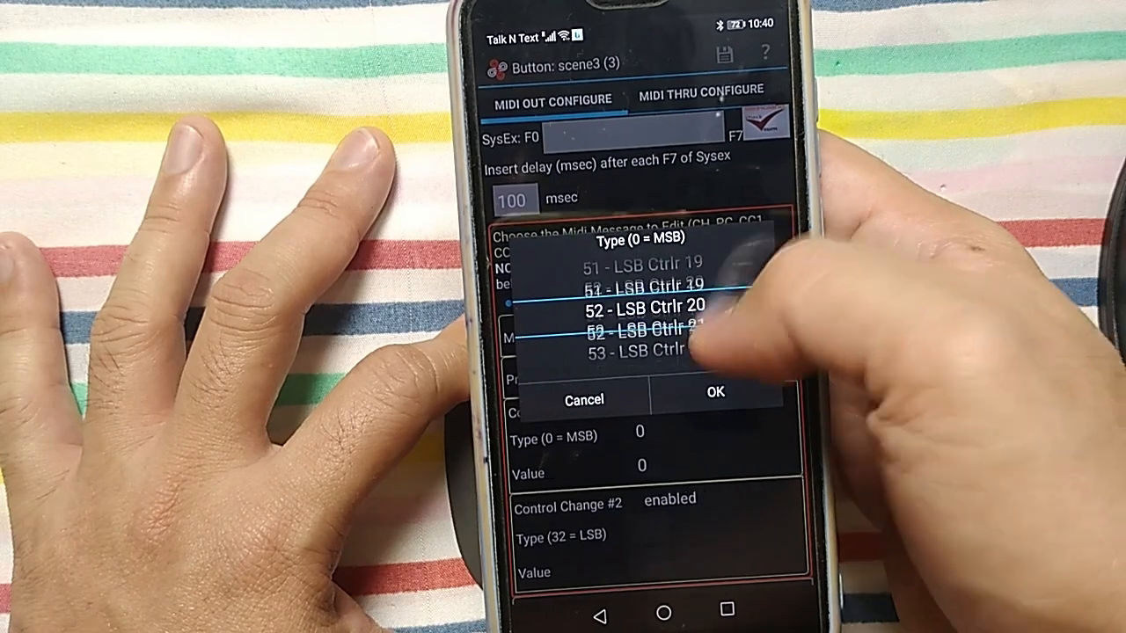
pyautogui.scroll(-3)
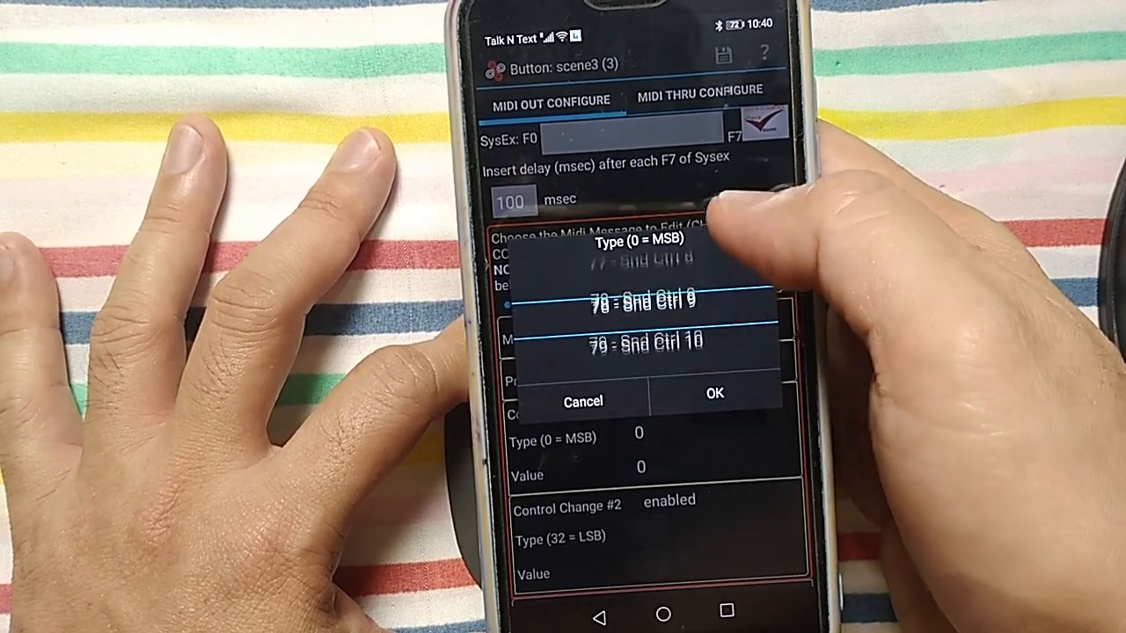
pyautogui.click(709, 392)
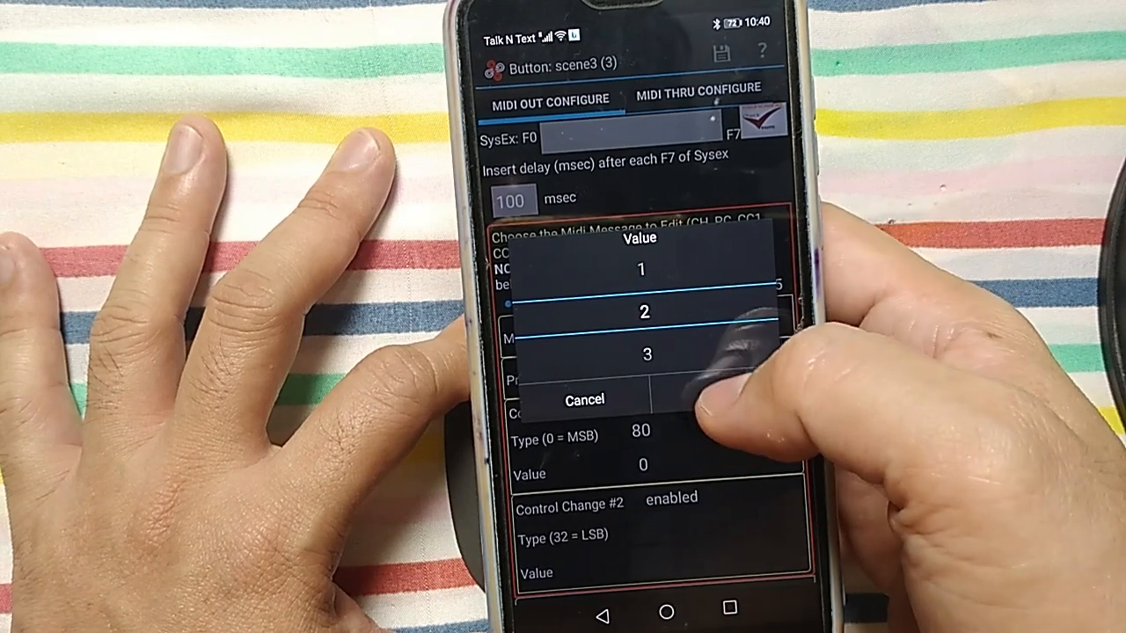
pyautogui.click(645, 312)
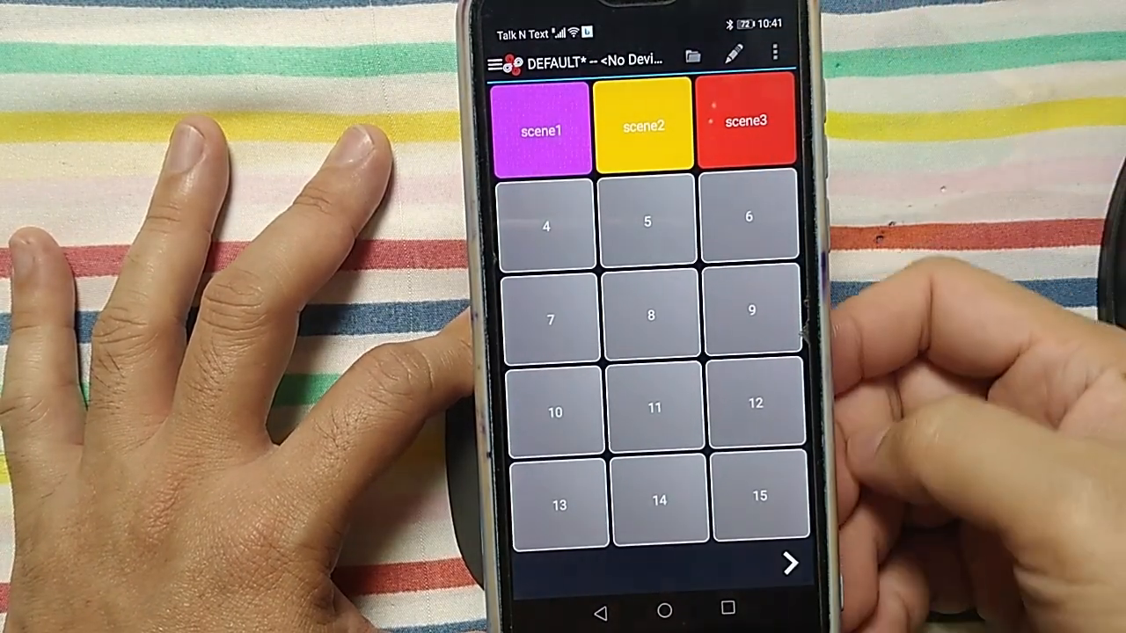
# Bring up the overflow menu with setup and backup options over the finished grid
pyautogui.click(772, 48)
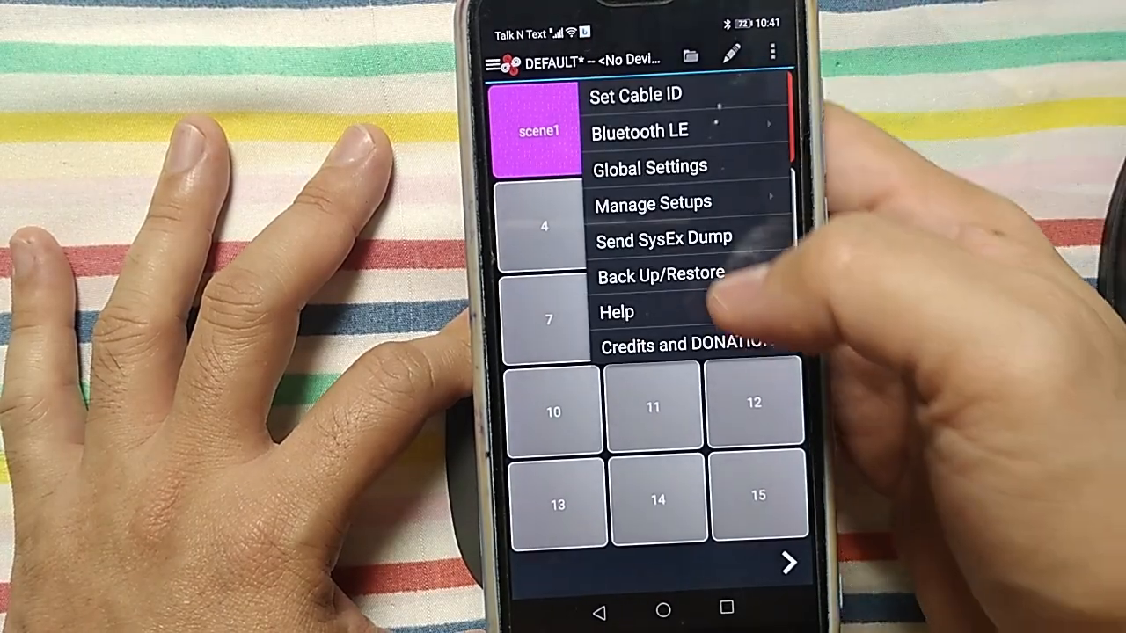